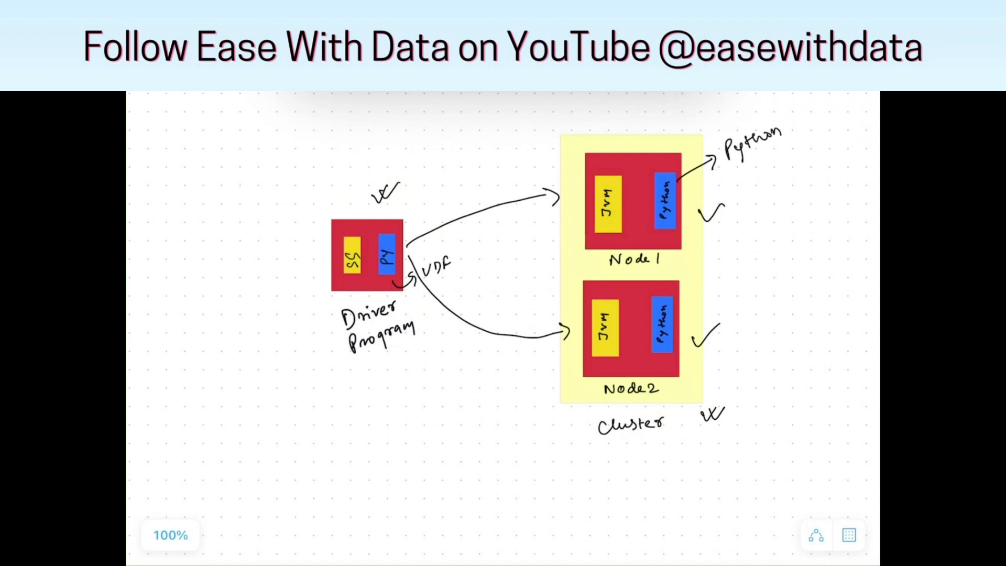
Write 'Process' beside Node 1 to label the Python Process
{"action": "type", "text": "Process"}
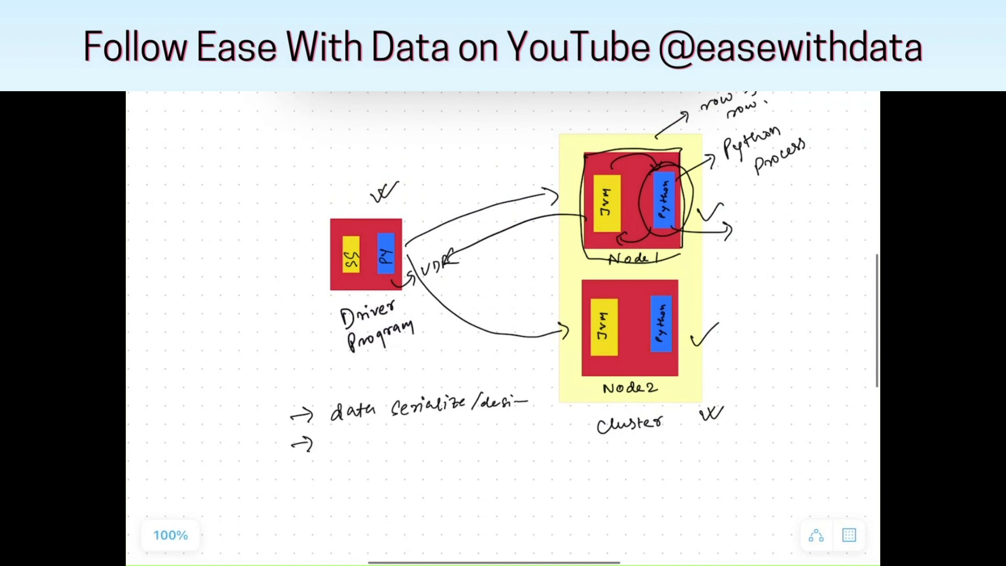
{"action": "type", "text": "Pytho"}
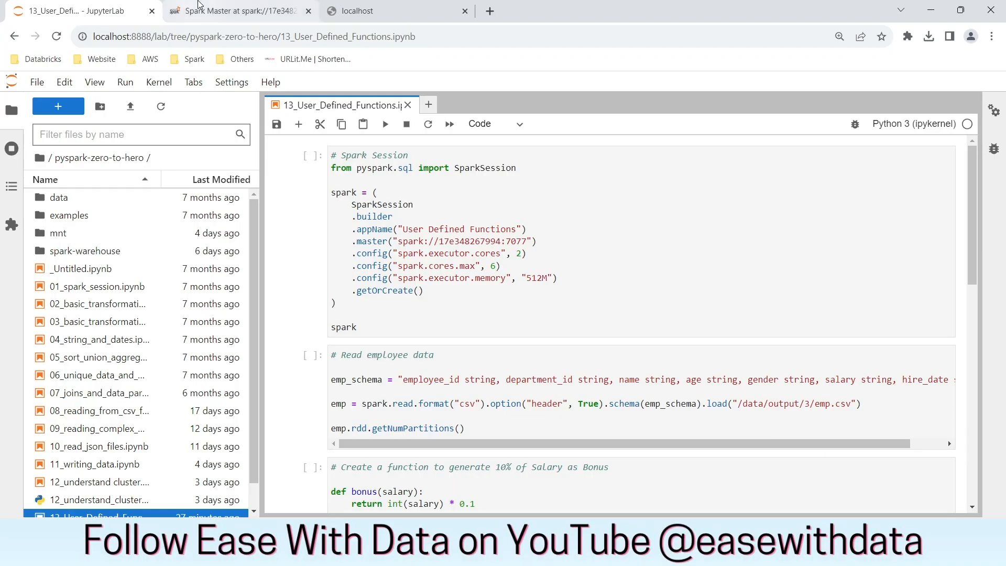
Check the Spark Master's two alive workers and their memory, then return to the notebook
{"action": "left_click", "coordinate": [238, 11]}
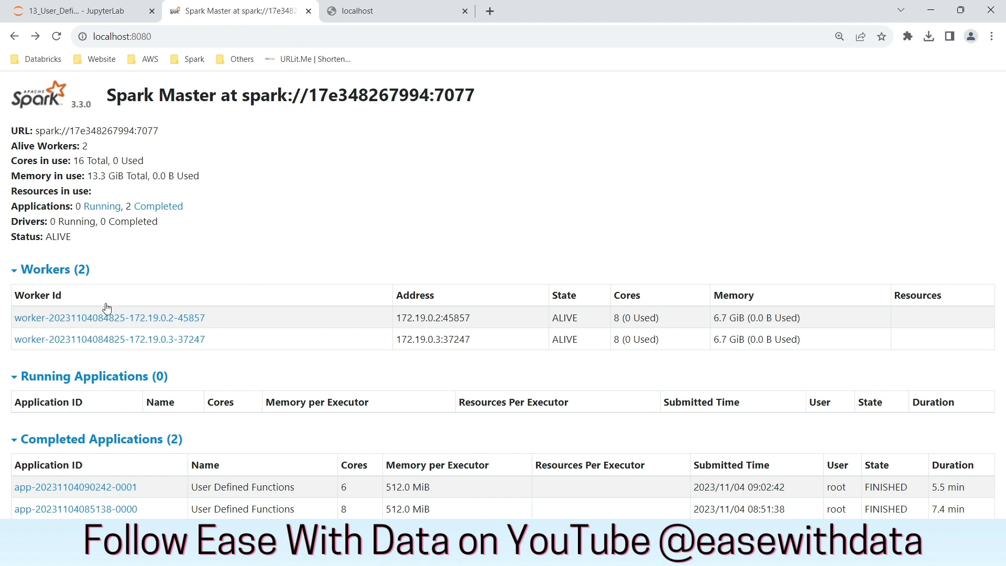
{"action": "mouse_move", "coordinate": [623, 323]}
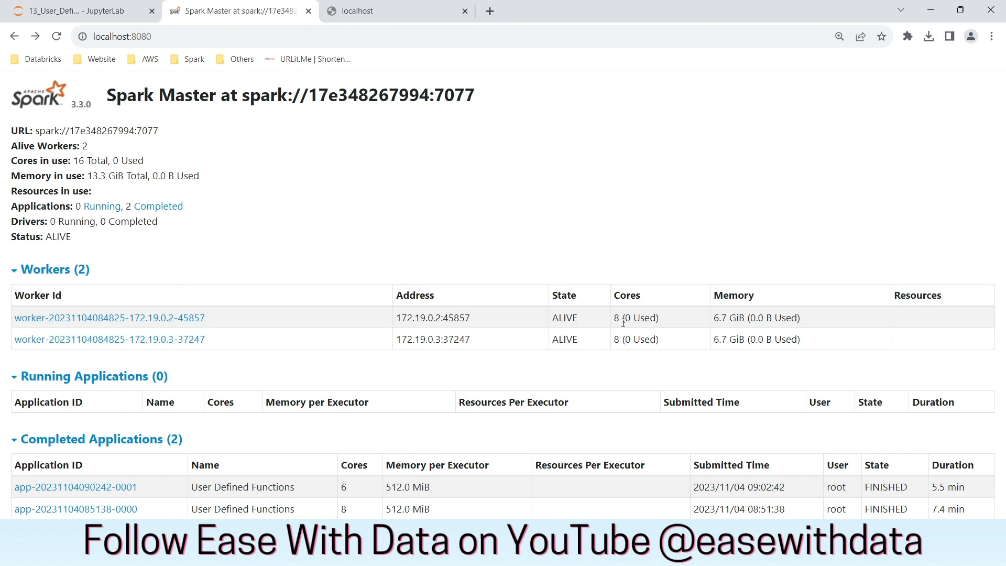
{"action": "double_click", "coordinate": [738, 318]}
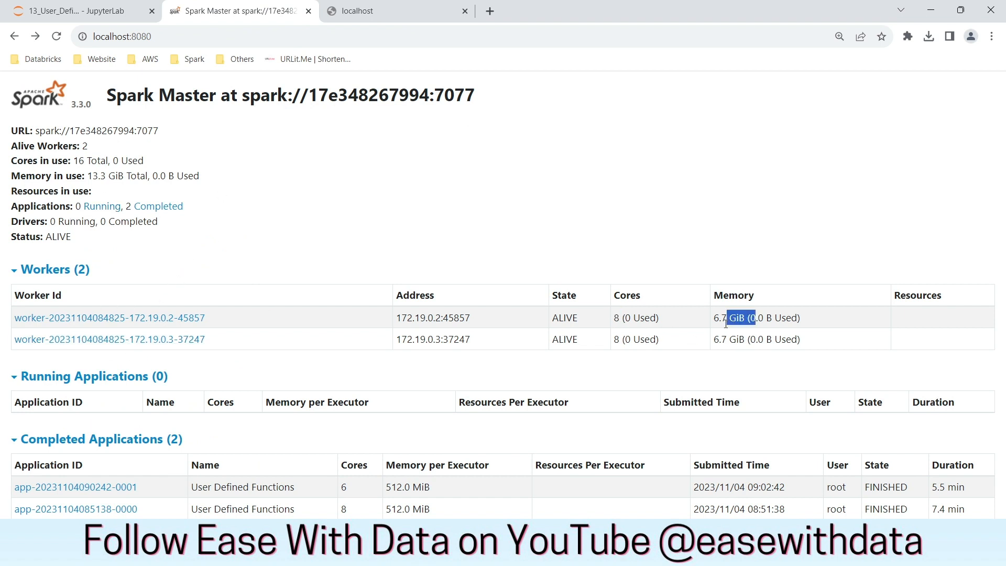
{"action": "left_click", "coordinate": [74, 11]}
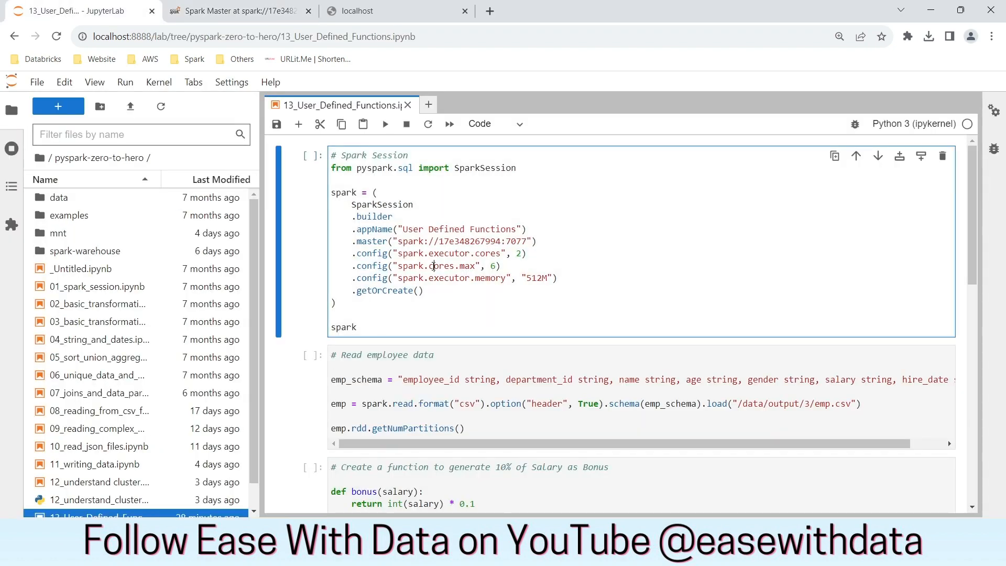
{"action": "mouse_move", "coordinate": [395, 243]}
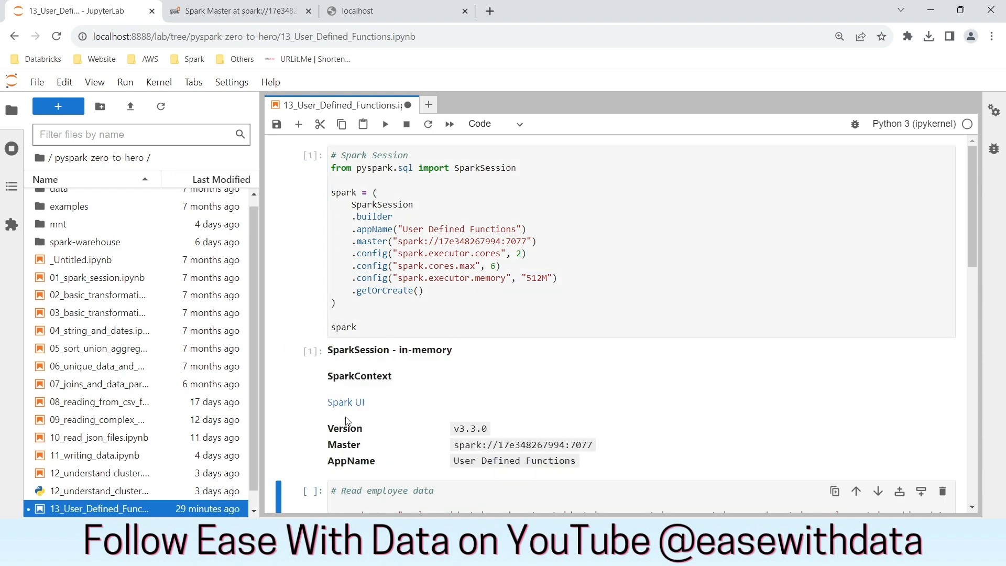
Review the three 2-core executors and open the running User Defined Functions application
{"action": "left_click", "coordinate": [378, 11]}
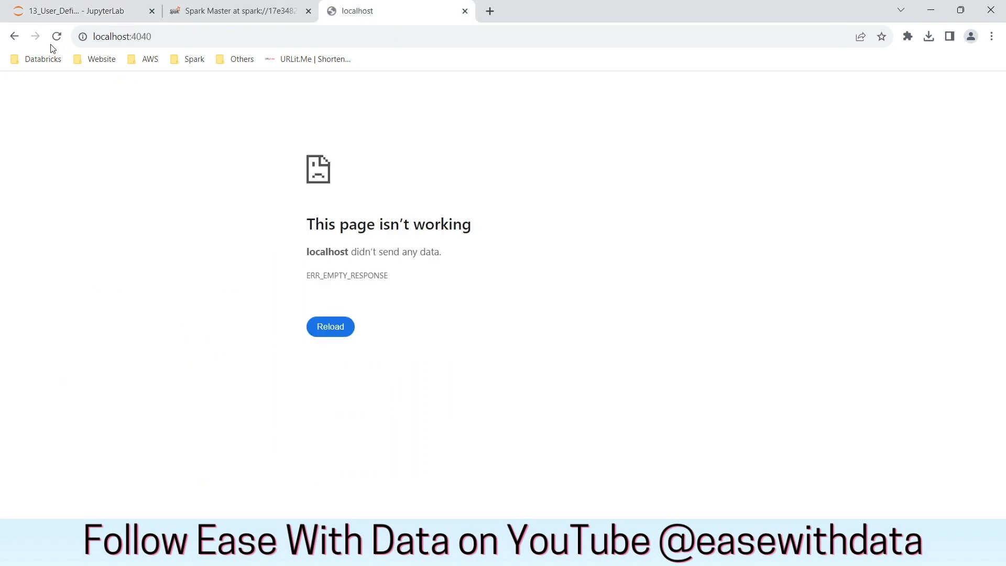
{"action": "left_click", "coordinate": [57, 37]}
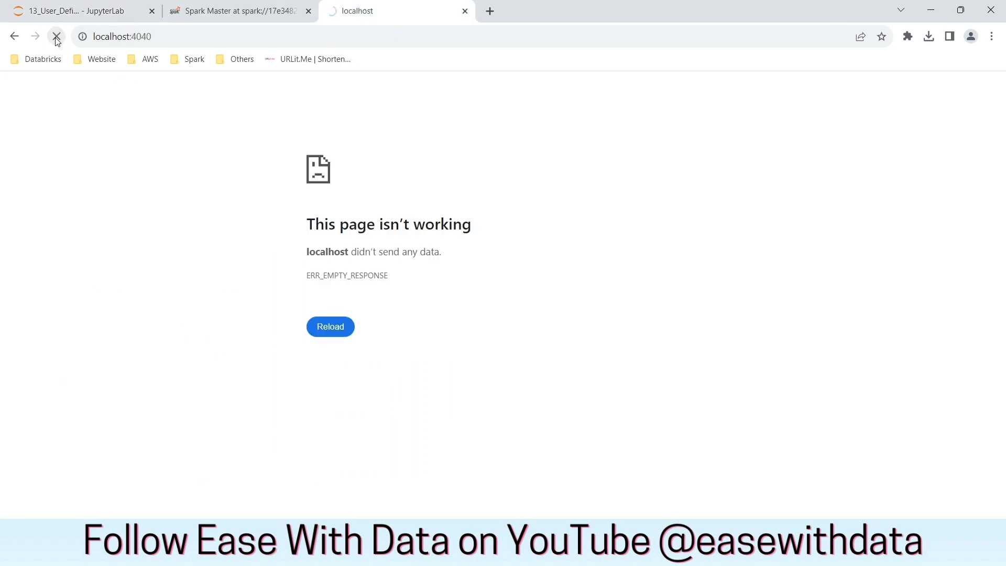
{"action": "left_click", "coordinate": [330, 326]}
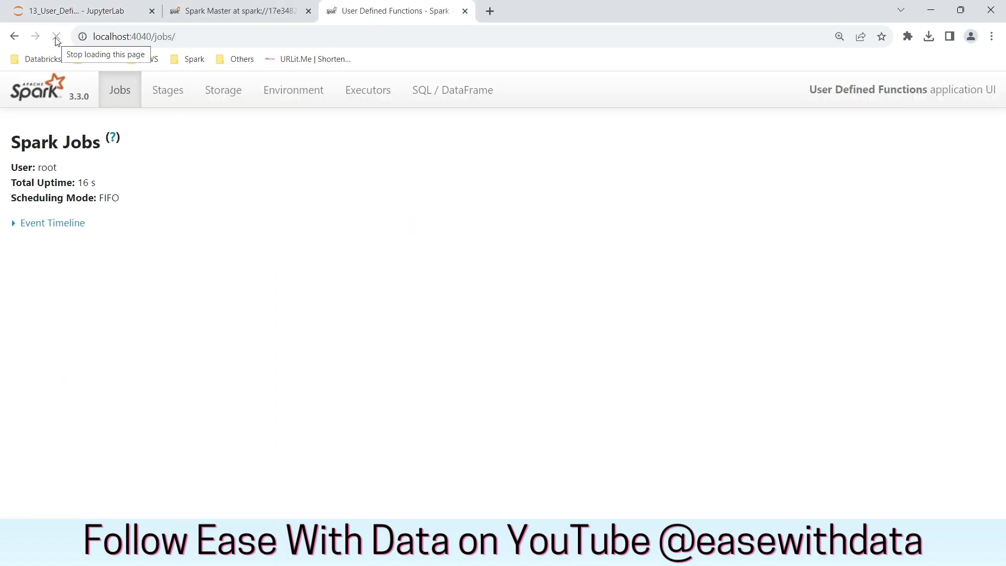
{"action": "left_click", "coordinate": [368, 90]}
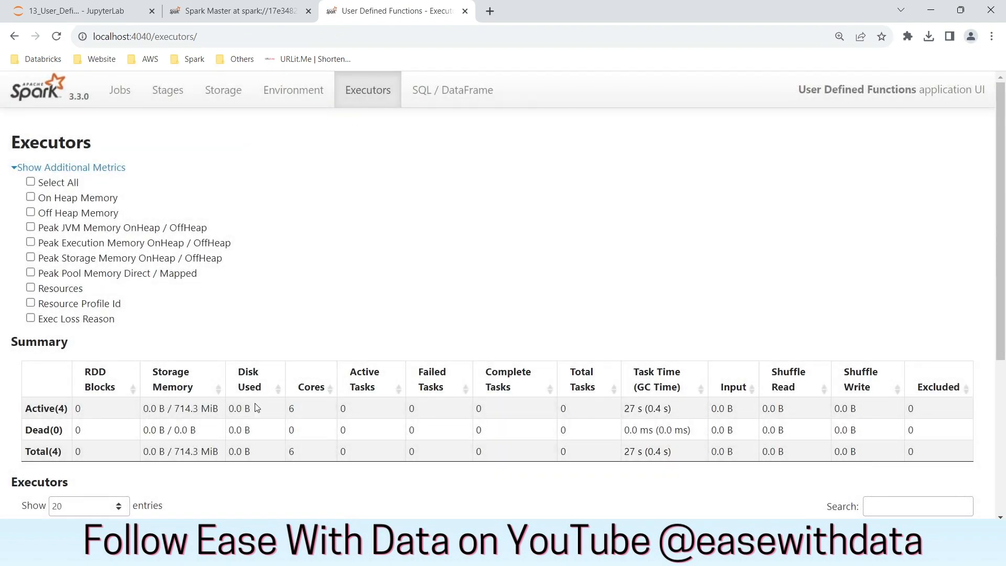
{"action": "scroll", "scroll_direction": "down", "scroll_amount": 3}
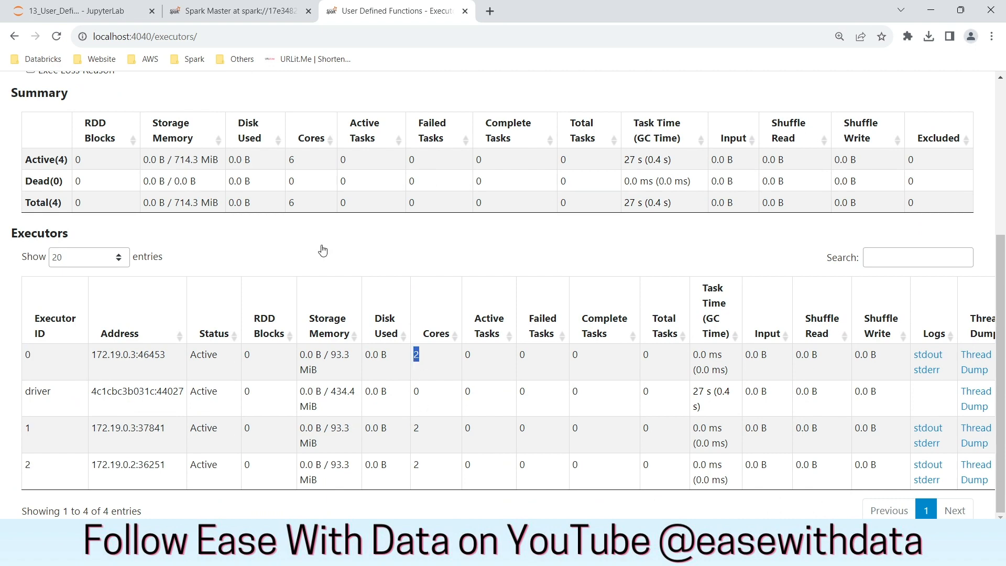
{"action": "left_click", "coordinate": [239, 11]}
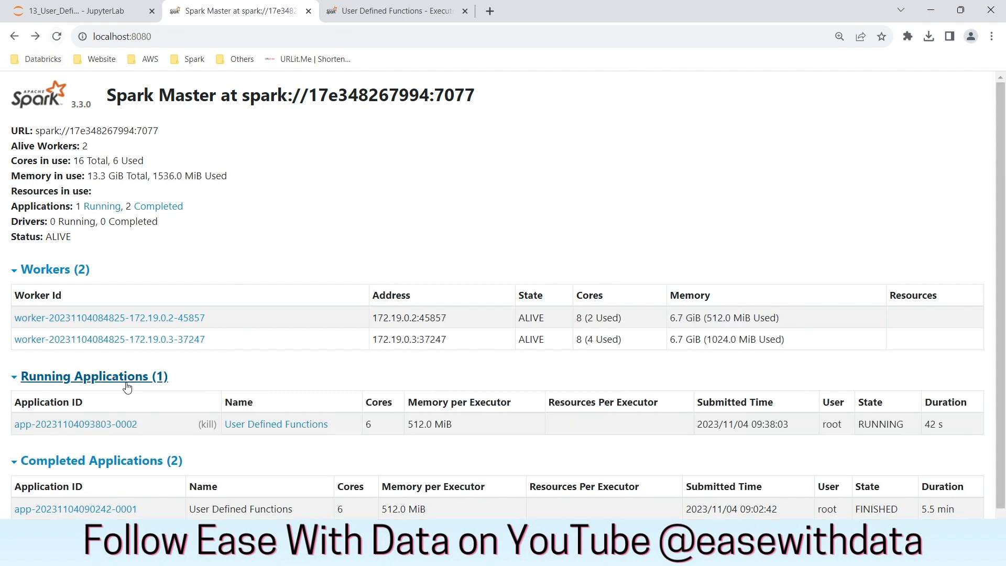
{"action": "left_click", "coordinate": [74, 423]}
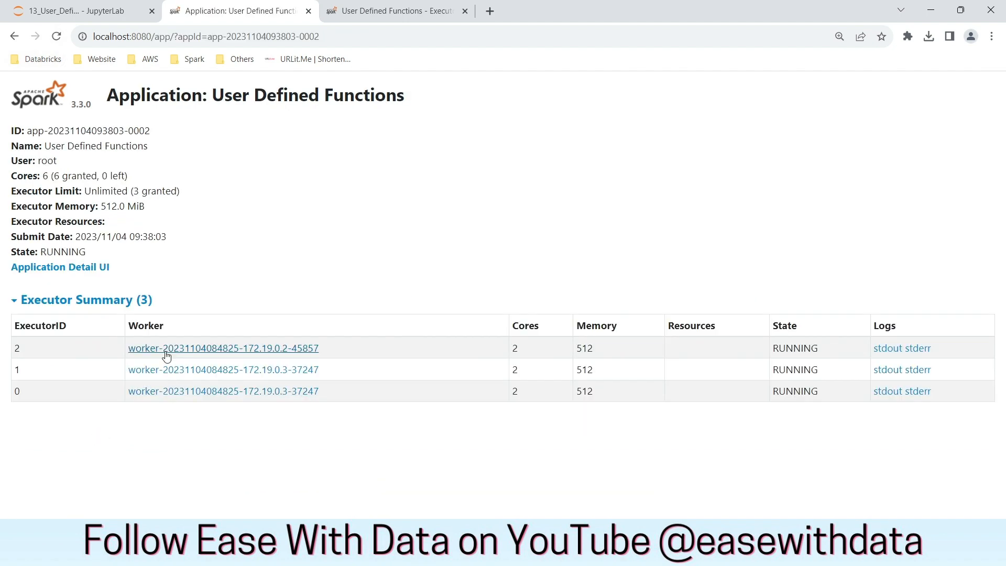
{"action": "mouse_move", "coordinate": [592, 347]}
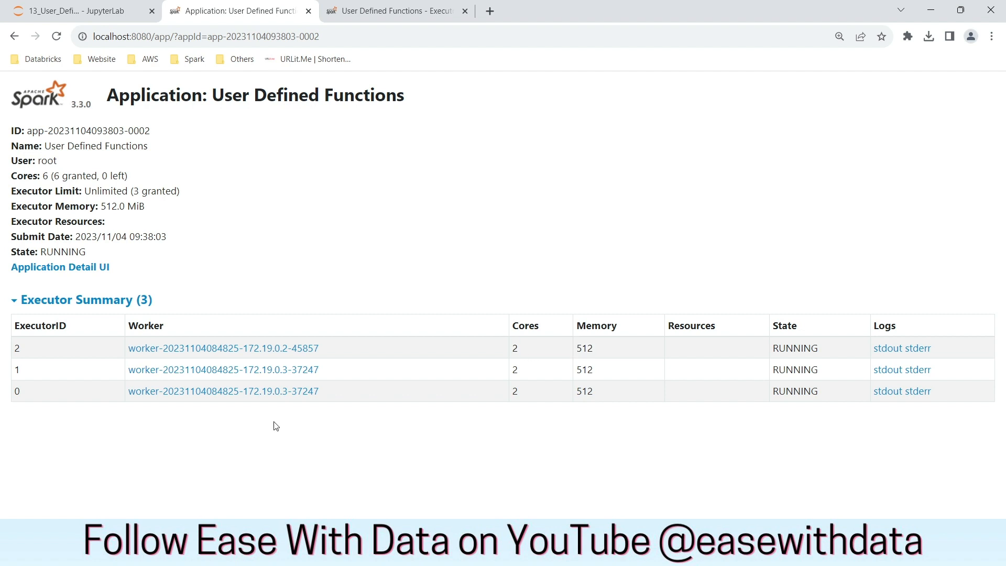
{"action": "mouse_move", "coordinate": [281, 391]}
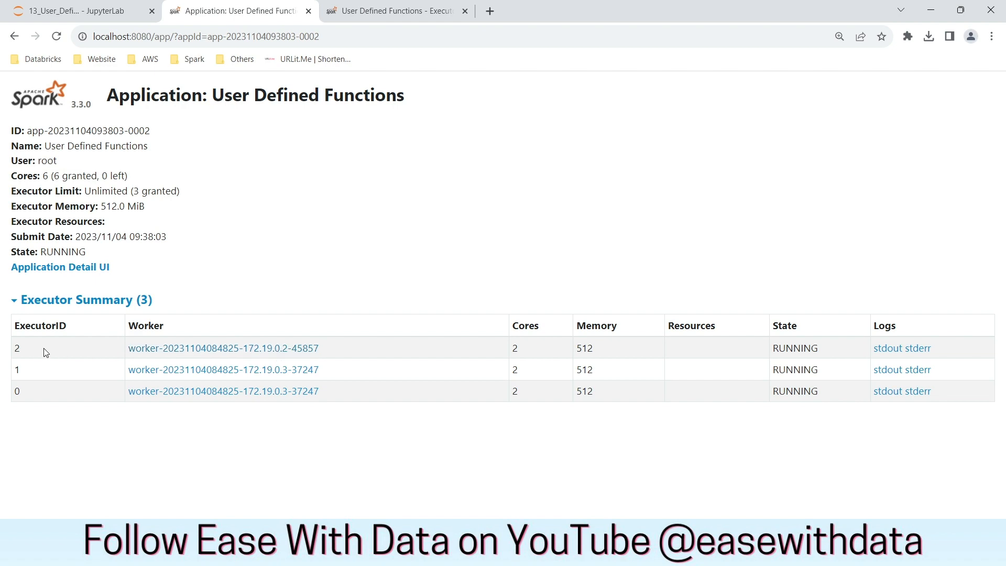
Select the 'Read employee data' cell, which reports 4 partitions
{"action": "left_click", "coordinate": [77, 11]}
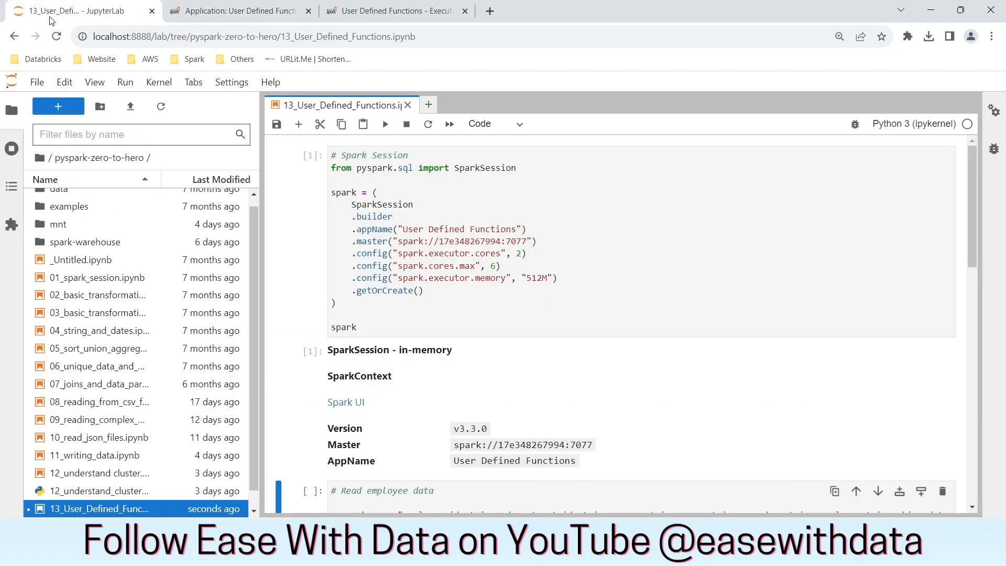
{"action": "scroll", "scroll_direction": "down", "scroll_amount": 3}
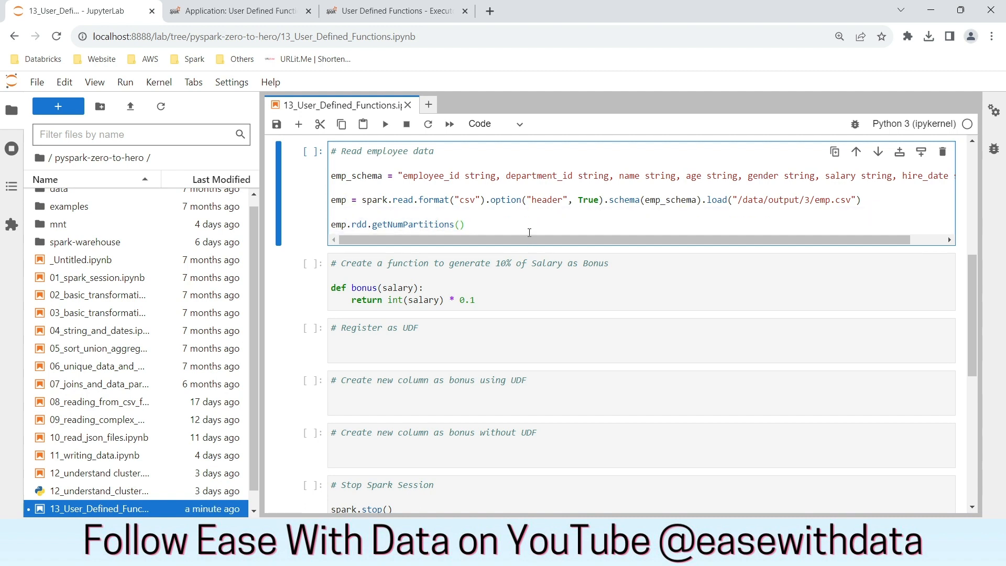
{"action": "left_click", "coordinate": [385, 124]}
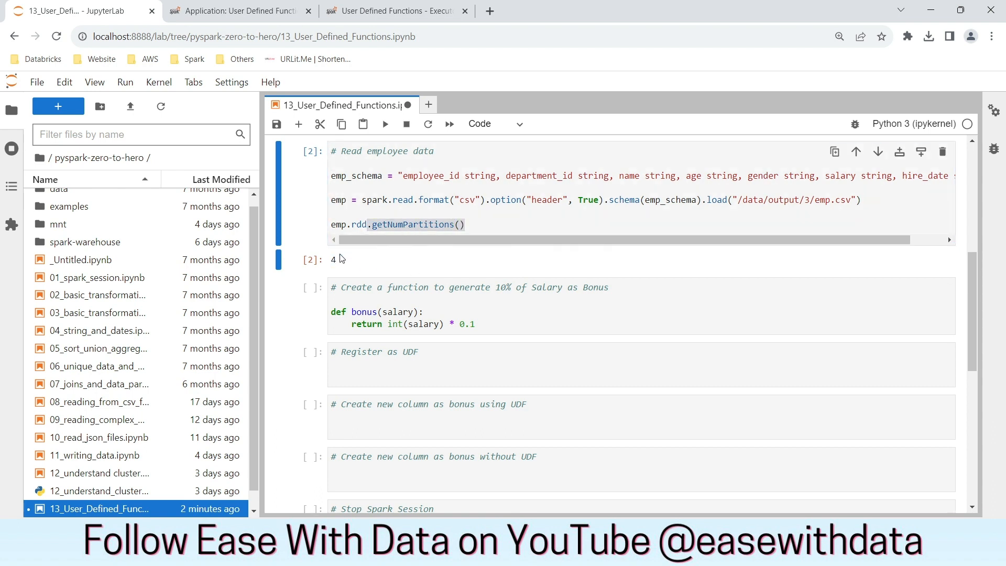
{"action": "scroll", "scroll_direction": "down", "scroll_amount": 3}
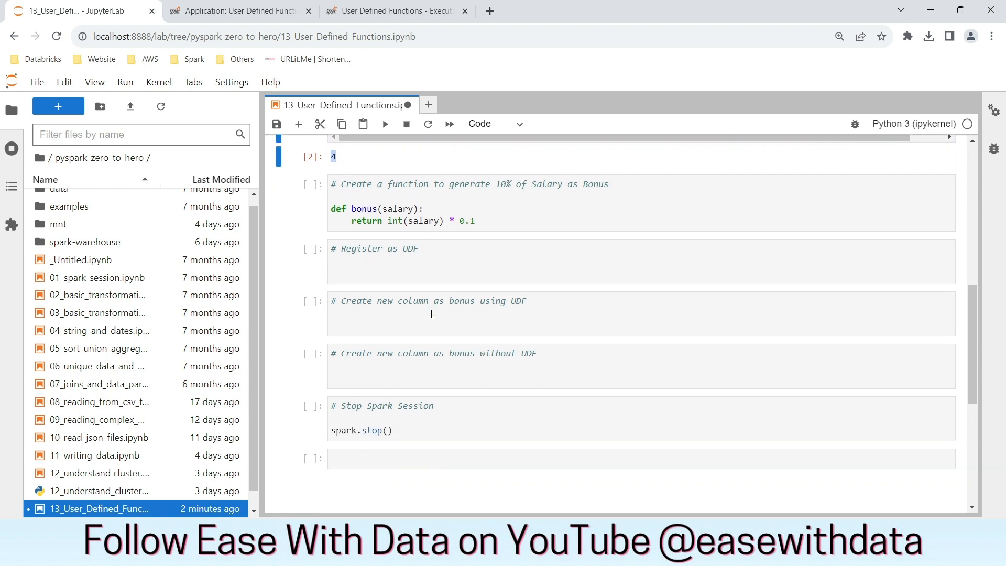
{"action": "scroll", "scroll_direction": "up", "scroll_amount": 3}
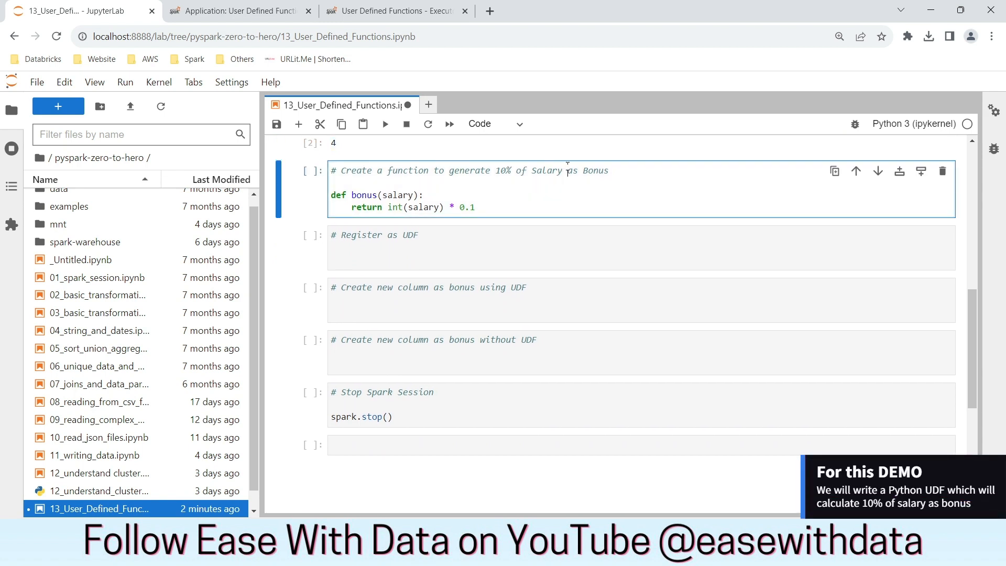
Import udf from pyspark.sql.functions and define bonus_udf = udf(bonus)
{"action": "left_click", "coordinate": [478, 207]}
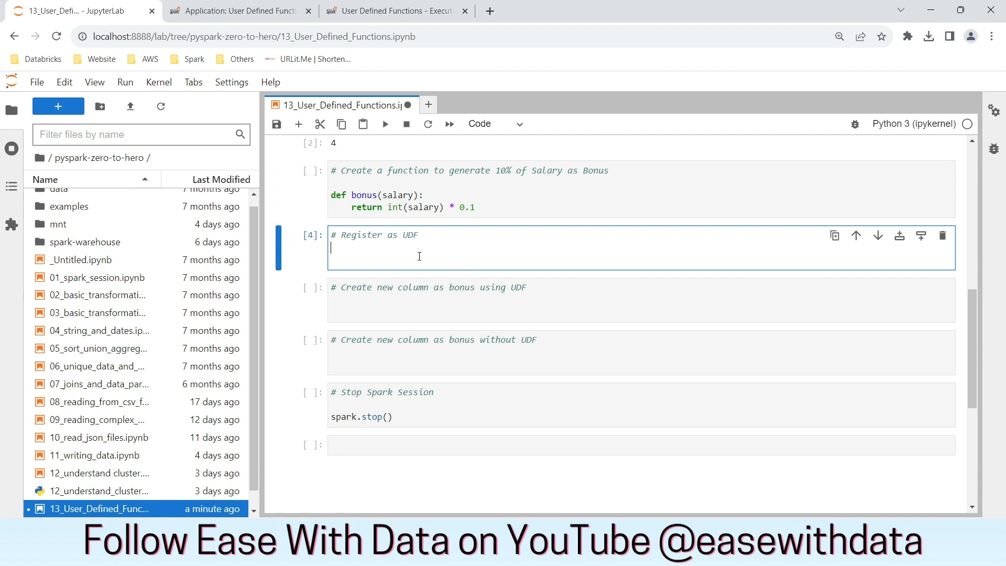
{"action": "type", "text": "from pyspark.sql"}
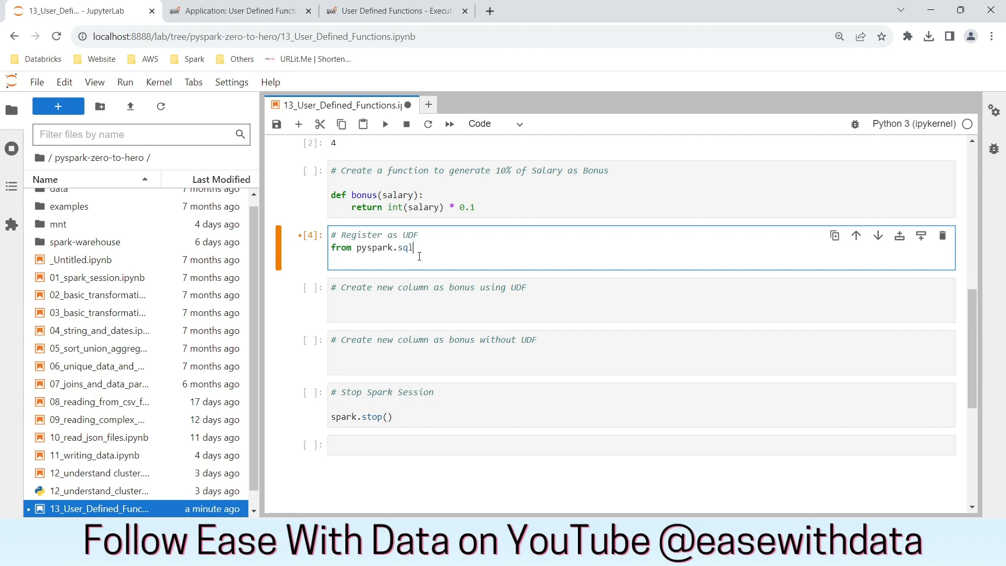
{"action": "type", "text": ".functions import udf"}
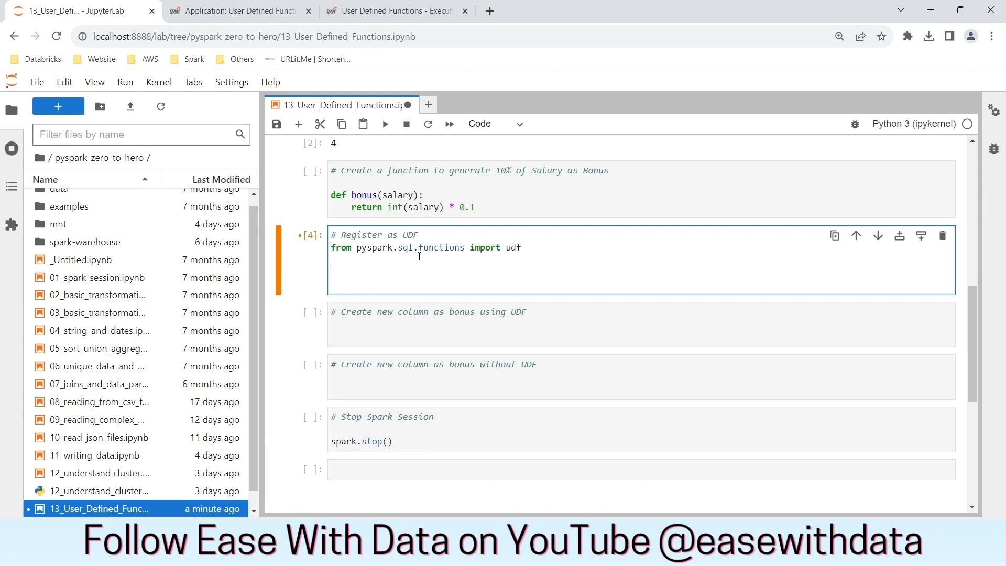
{"action": "type", "text": "bonus_"}
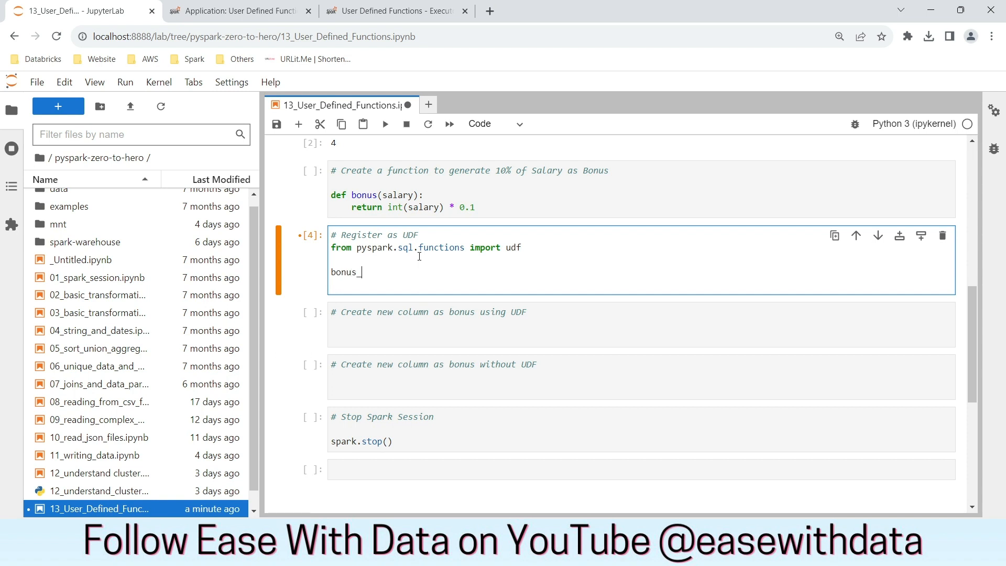
{"action": "type", "text": "udf = u"}
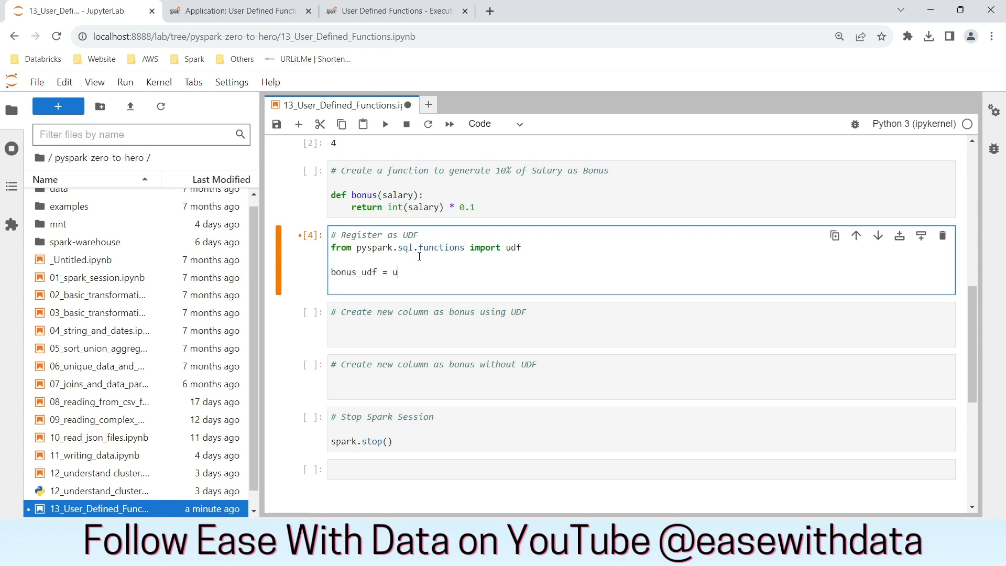
{"action": "type", "text": "df("}
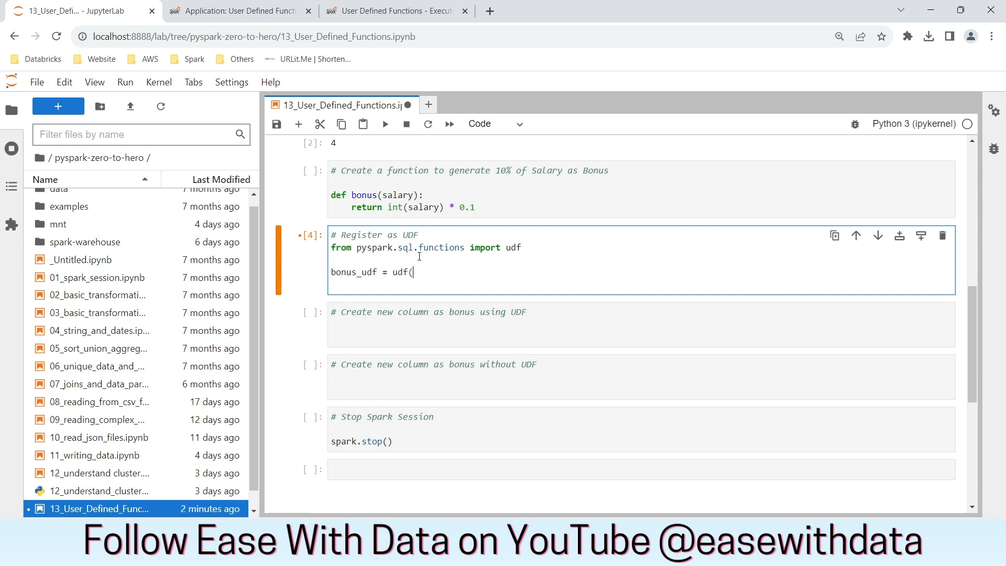
{"action": "type", "text": "bonus"}
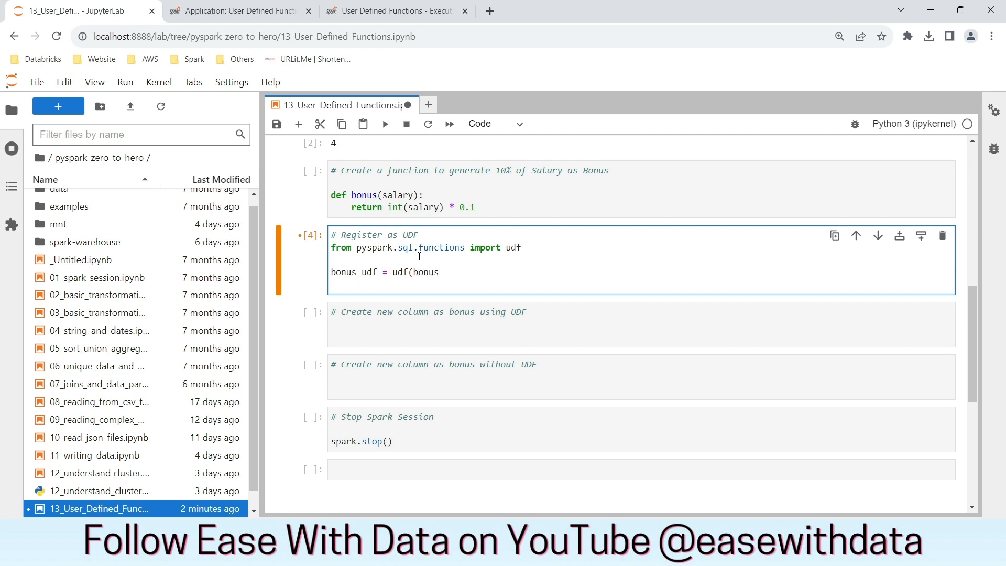
{"action": "type", "text": ")"}
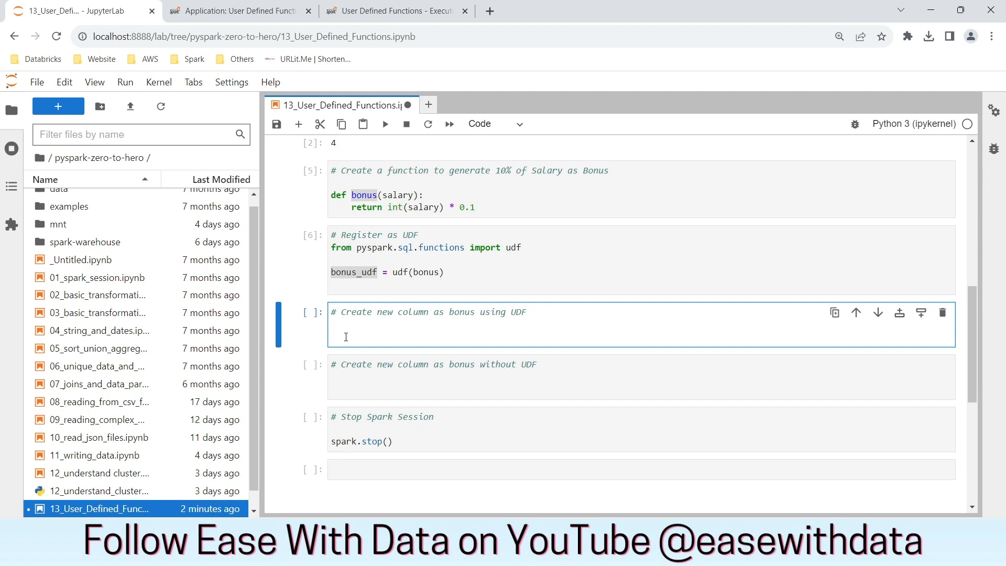
Show employees with emp.withColumn("bonus", bonus_udf("salary")).show() and check the output
{"action": "type", "text": "em"}
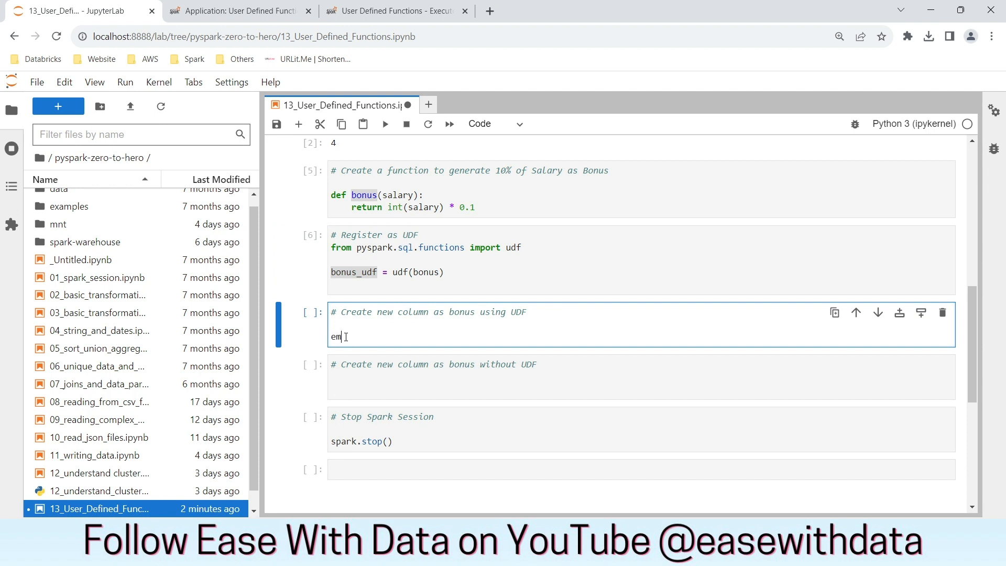
{"action": "type", "text": "p.withColumn(\"b"}
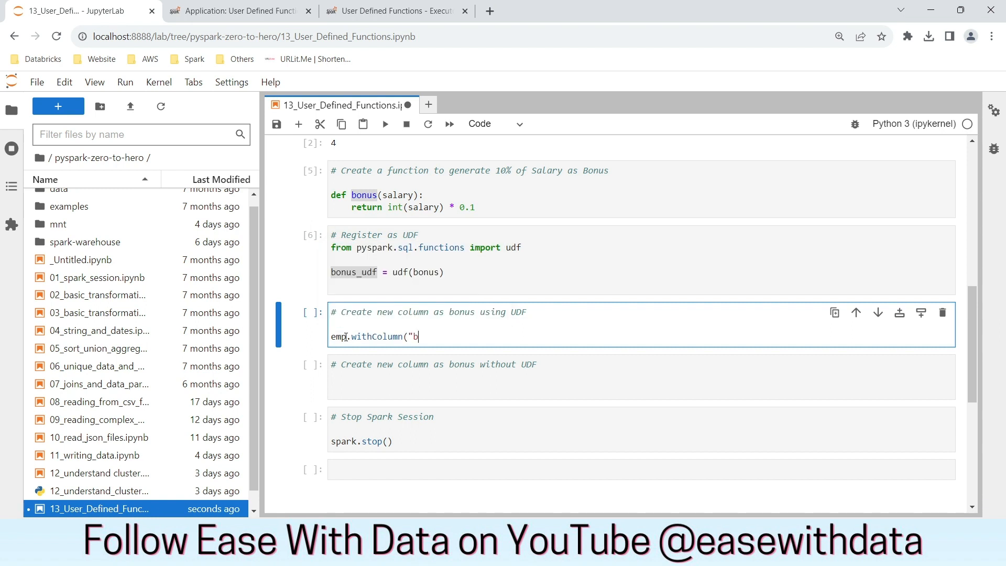
{"action": "type", "text": "onus\","}
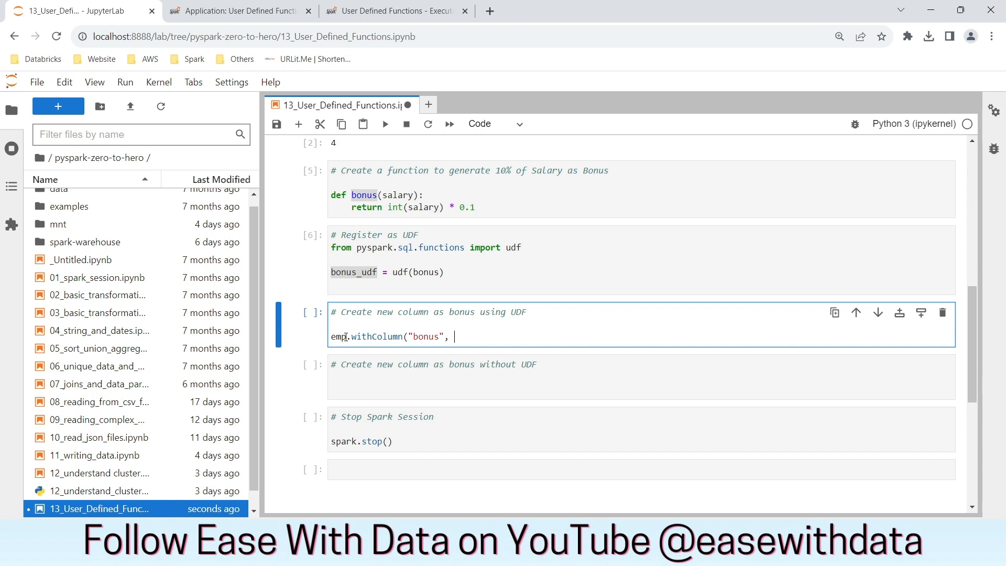
{"action": "type", "text": "bonus_udf("}
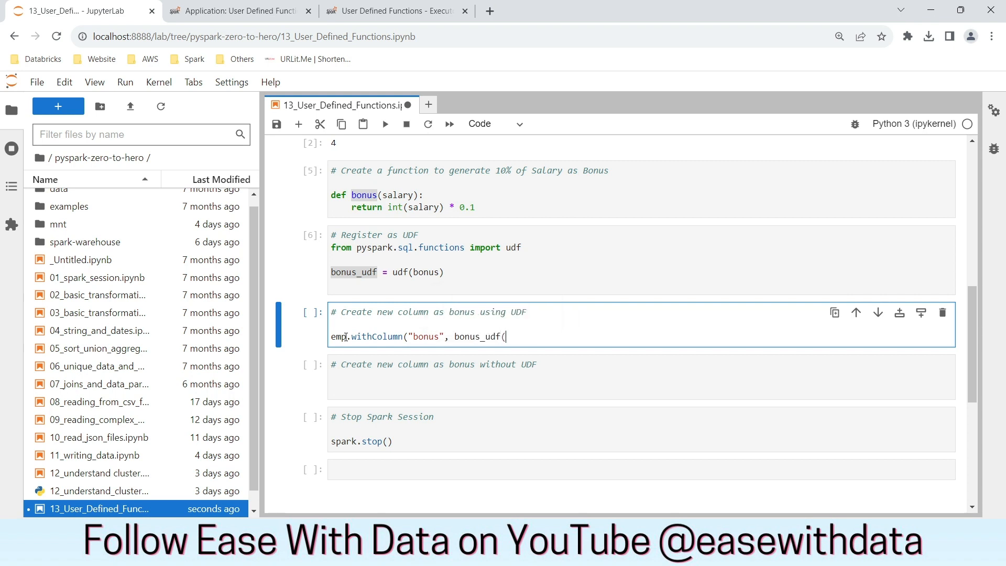
{"action": "type", "text": "\"sala"}
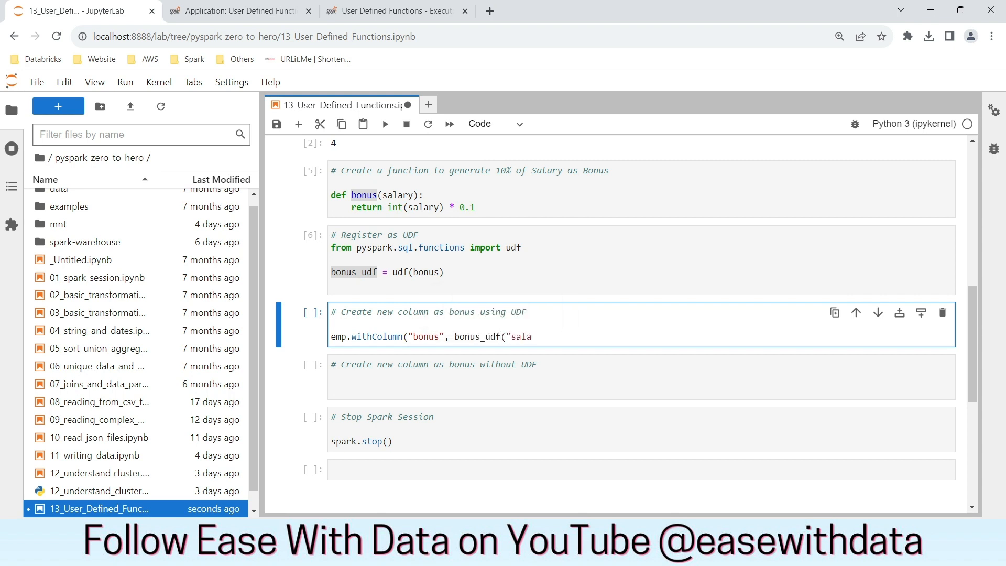
{"action": "type", "text": "ry\")"}
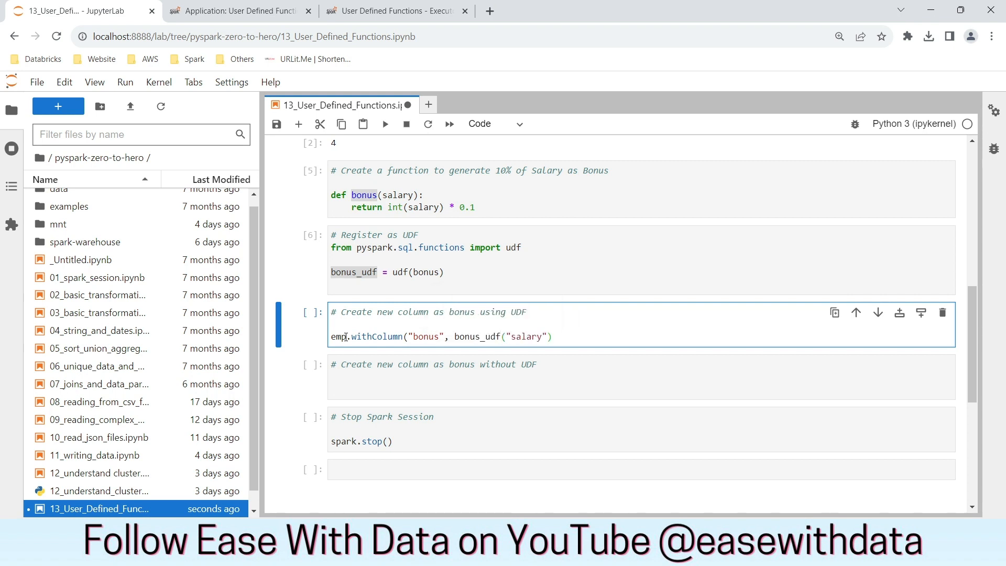
{"action": "type", "text": ")."}
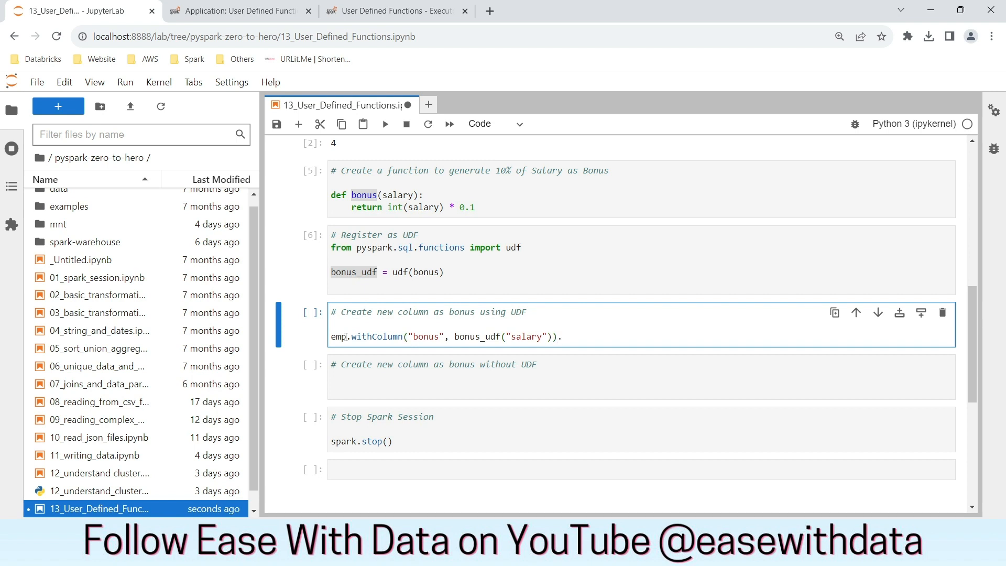
{"action": "type", "text": "show()"}
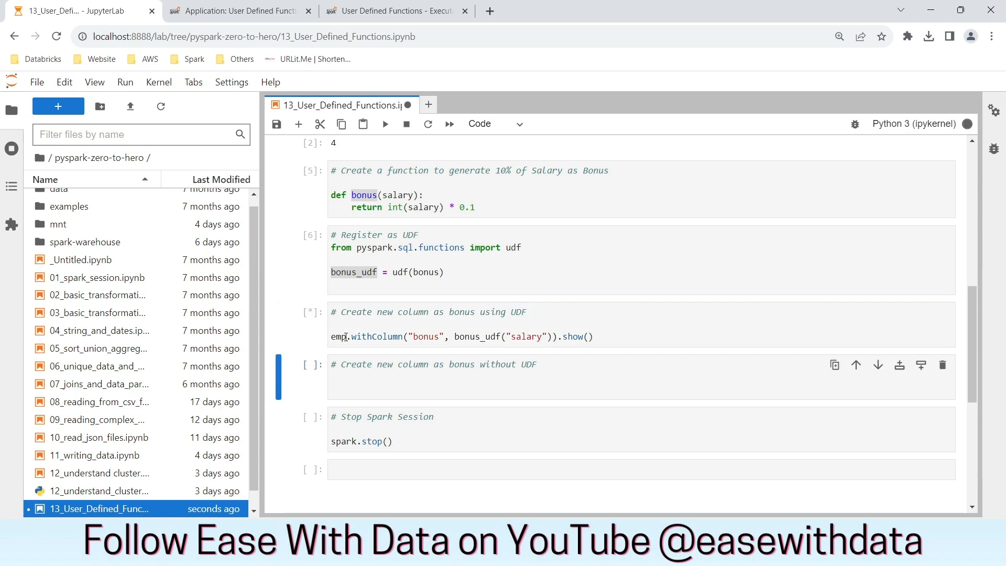
{"action": "left_click", "coordinate": [384, 123]}
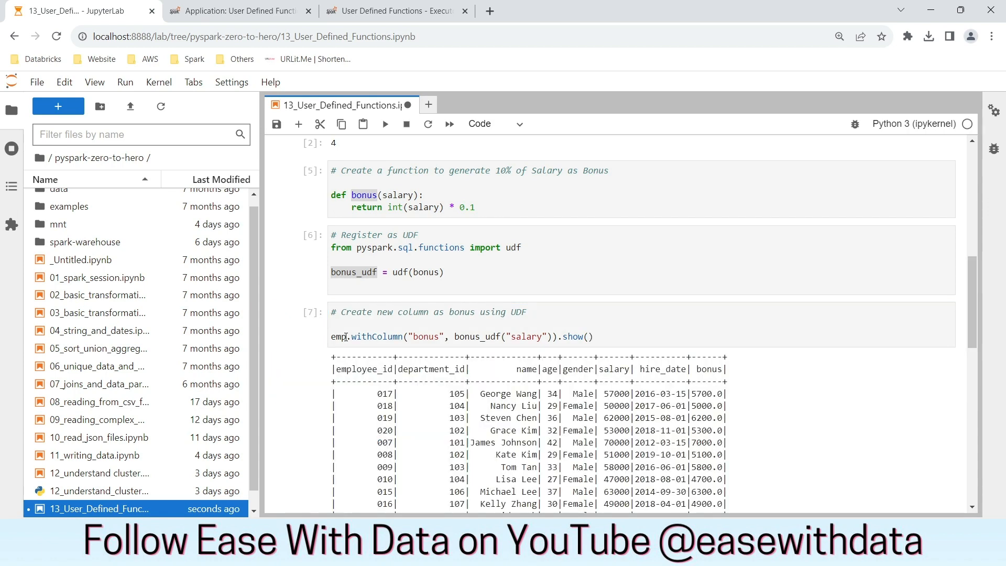
{"action": "scroll", "scroll_direction": "down", "scroll_amount": 3}
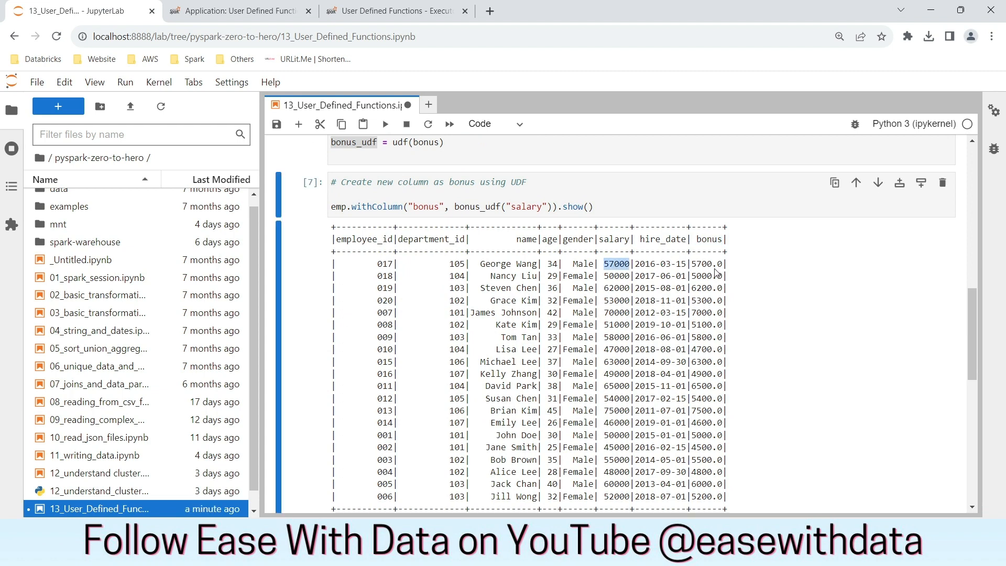
{"action": "scroll", "scroll_direction": "up", "scroll_amount": 3}
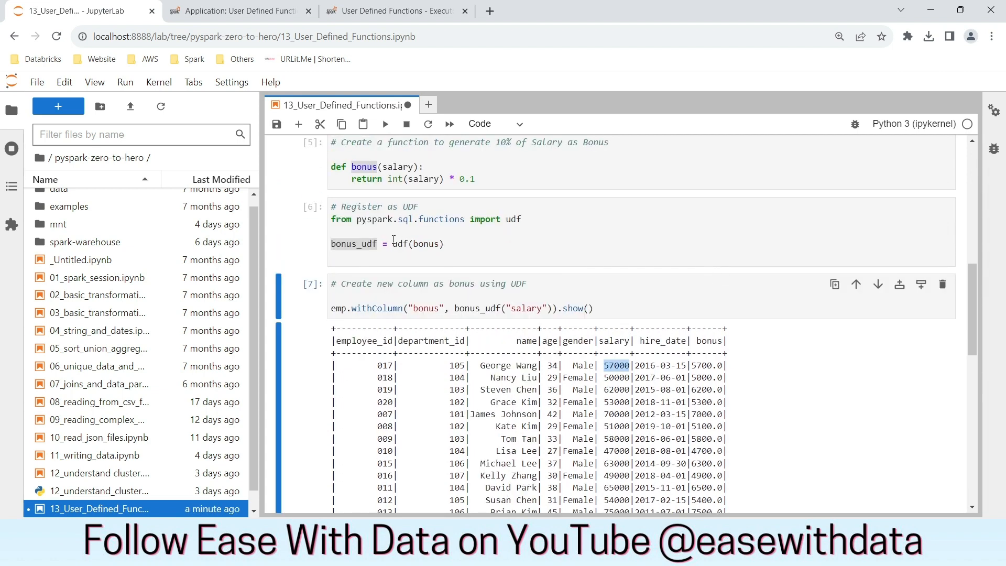
{"action": "left_click", "coordinate": [408, 243]}
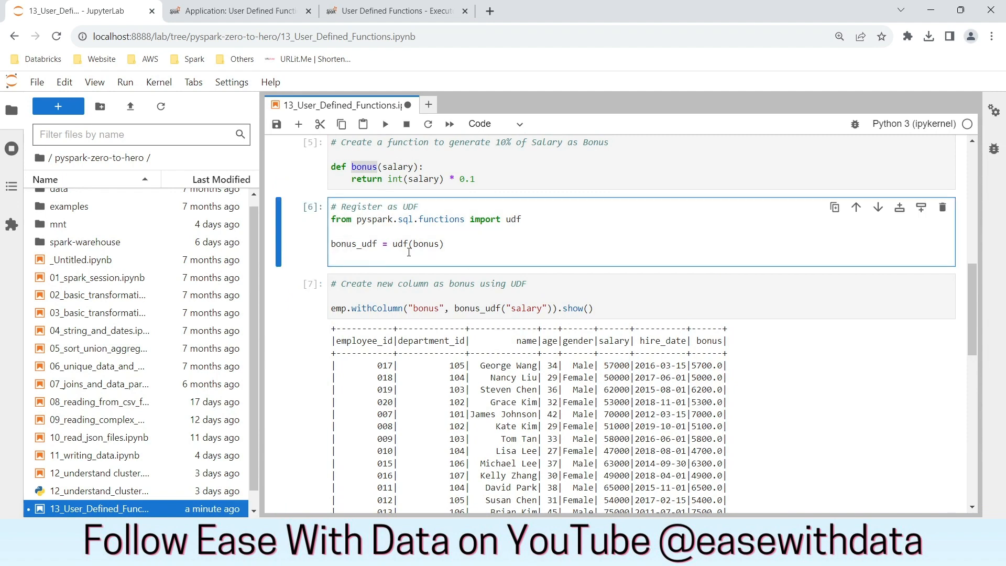
{"action": "mouse_move", "coordinate": [386, 68]}
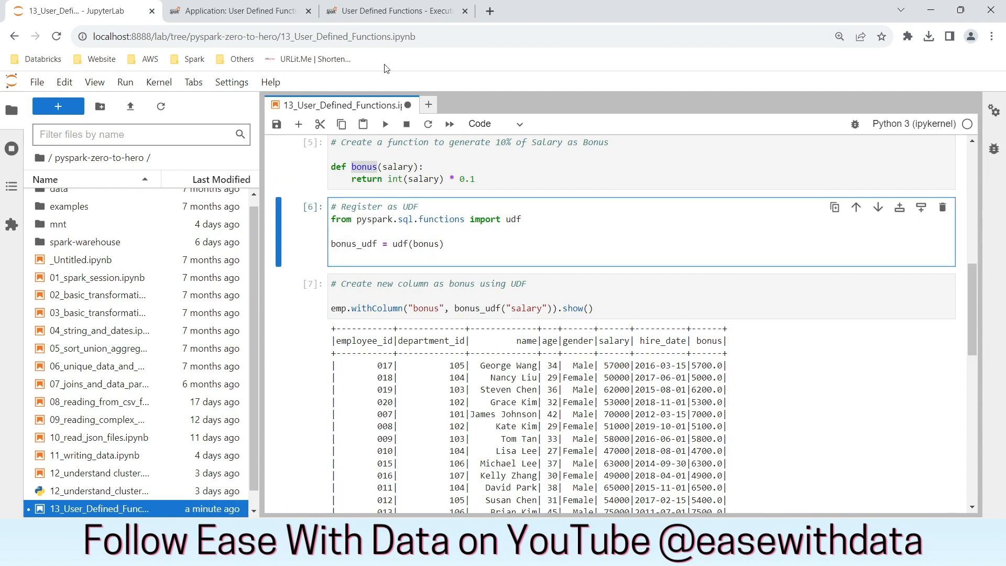
Open stage 1 of the Spark job and view its three succeeded tasks
{"action": "left_click", "coordinate": [396, 11]}
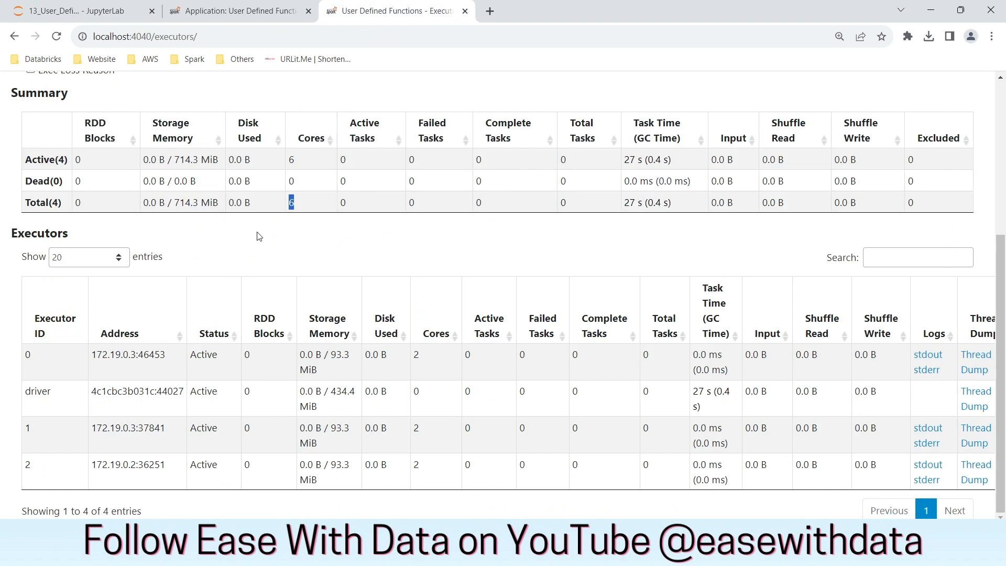
{"action": "left_click", "coordinate": [119, 90]}
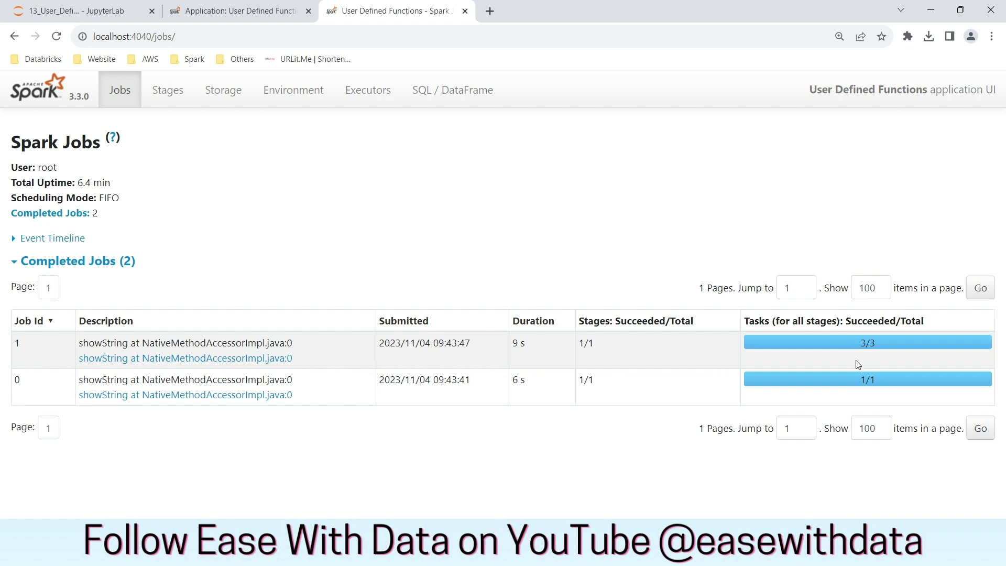
{"action": "mouse_move", "coordinate": [422, 347]}
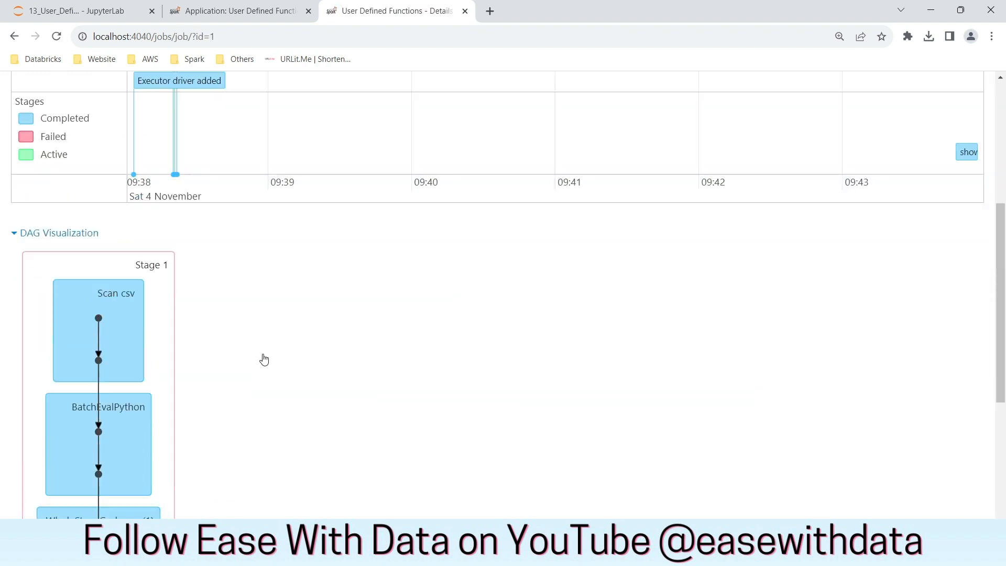
{"action": "left_click", "coordinate": [152, 264]}
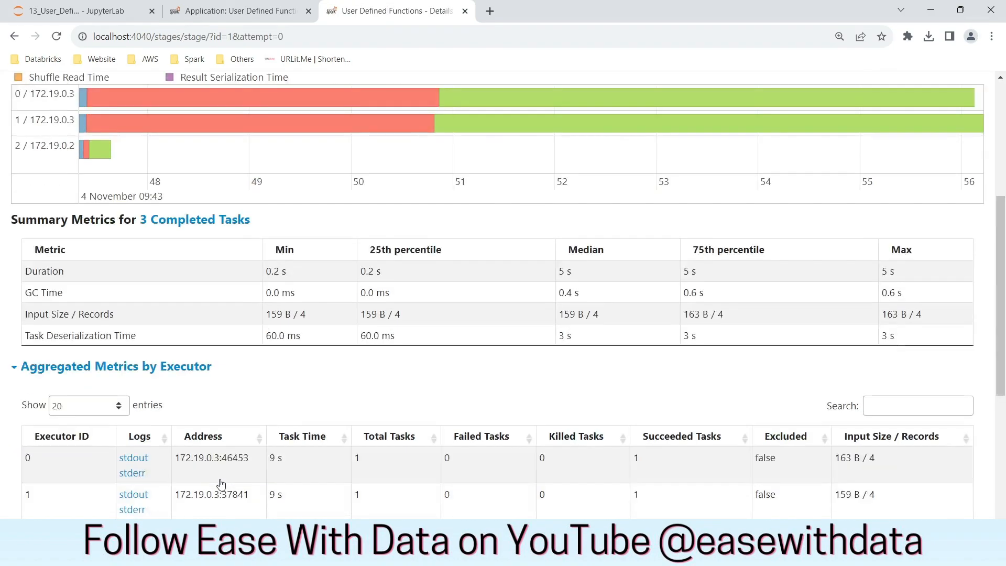
{"action": "scroll", "scroll_direction": "down", "scroll_amount": 3}
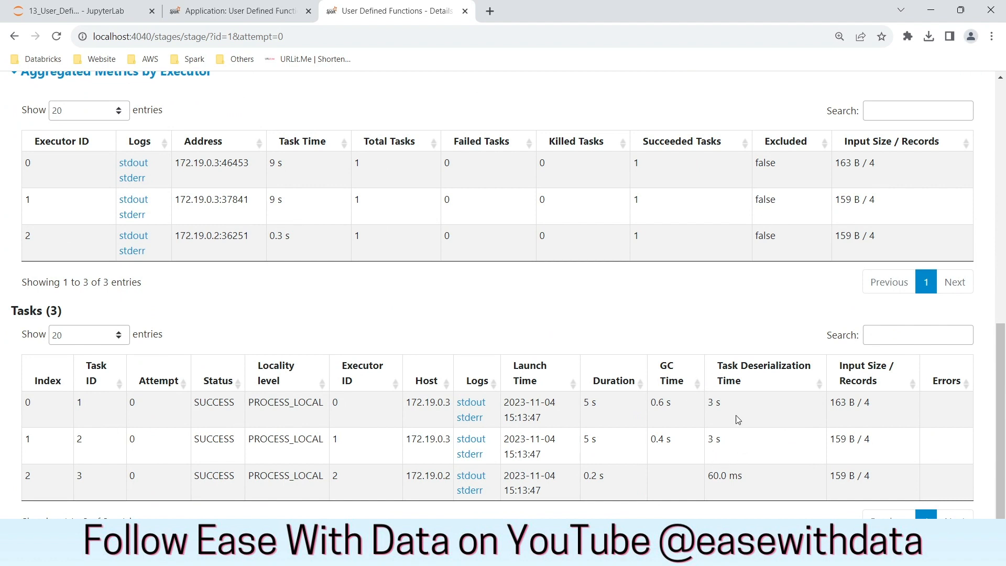
{"action": "mouse_move", "coordinate": [731, 462]}
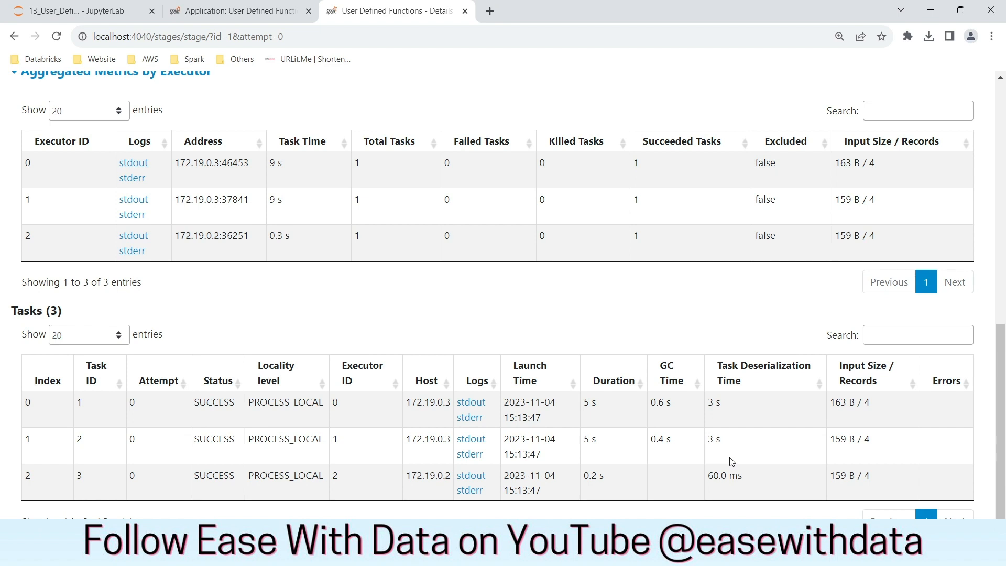
{"action": "mouse_move", "coordinate": [262, 192]}
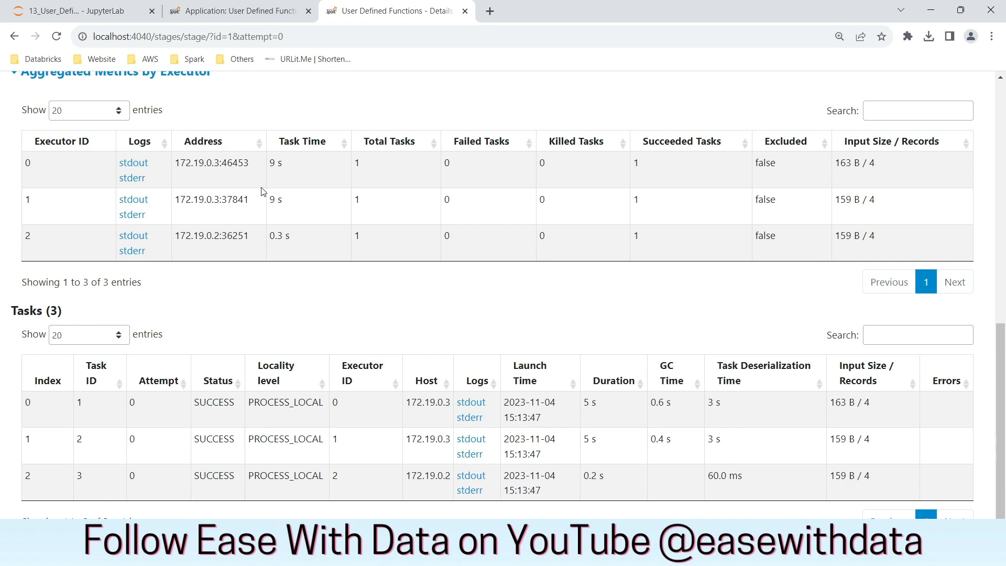
Add 'import time' and time.sleep(10) to the bonus function, then re-run the cells
{"action": "left_click", "coordinate": [74, 11]}
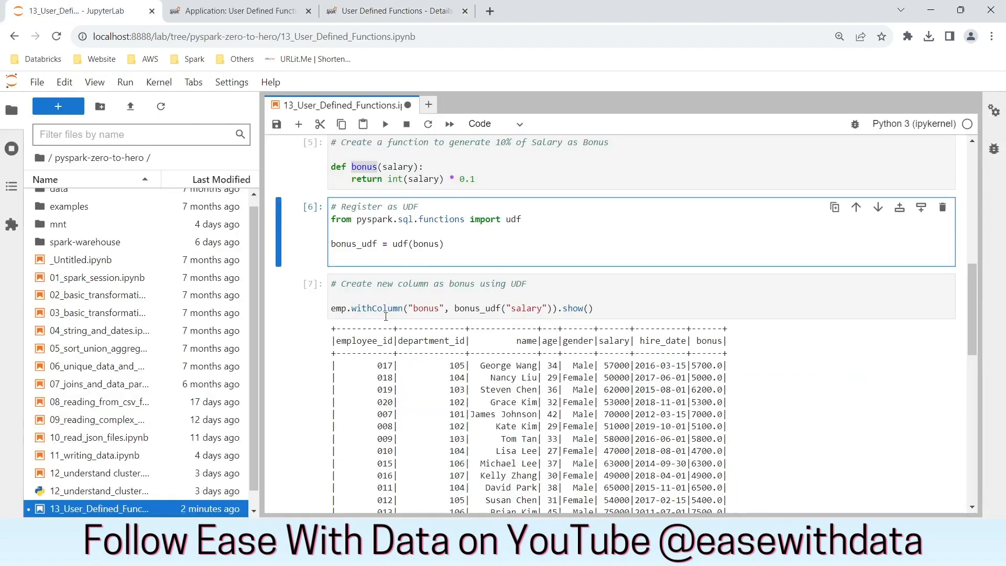
{"action": "scroll", "scroll_direction": "up", "scroll_amount": 3}
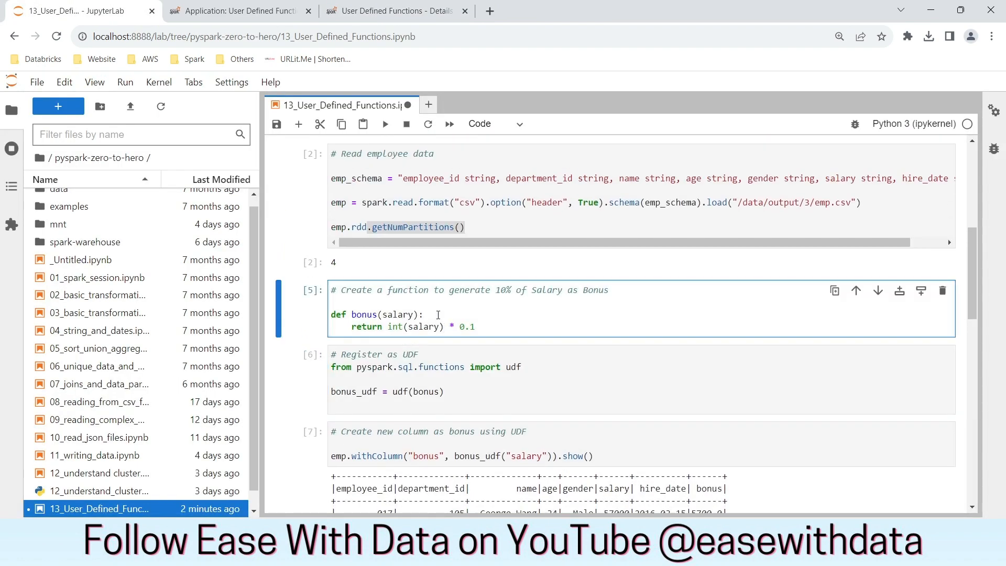
{"action": "left_click", "coordinate": [425, 315]}
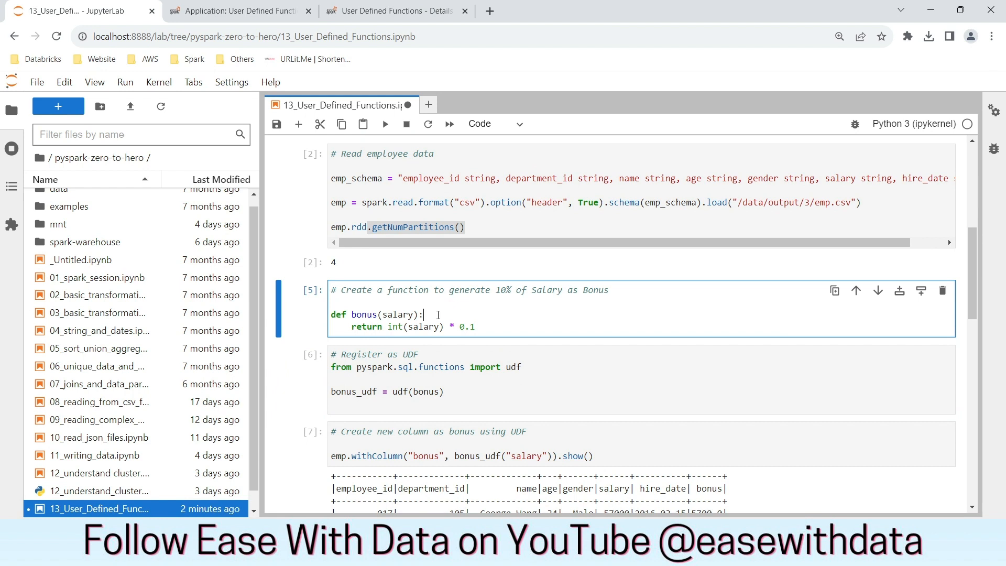
{"action": "mouse_move", "coordinate": [358, 300]}
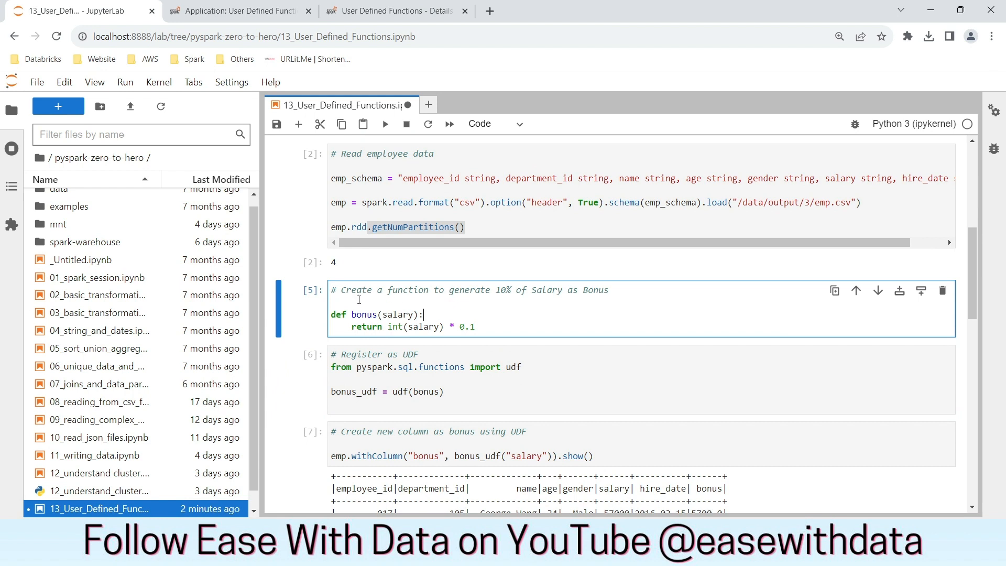
{"action": "type", "text": "impoty"}
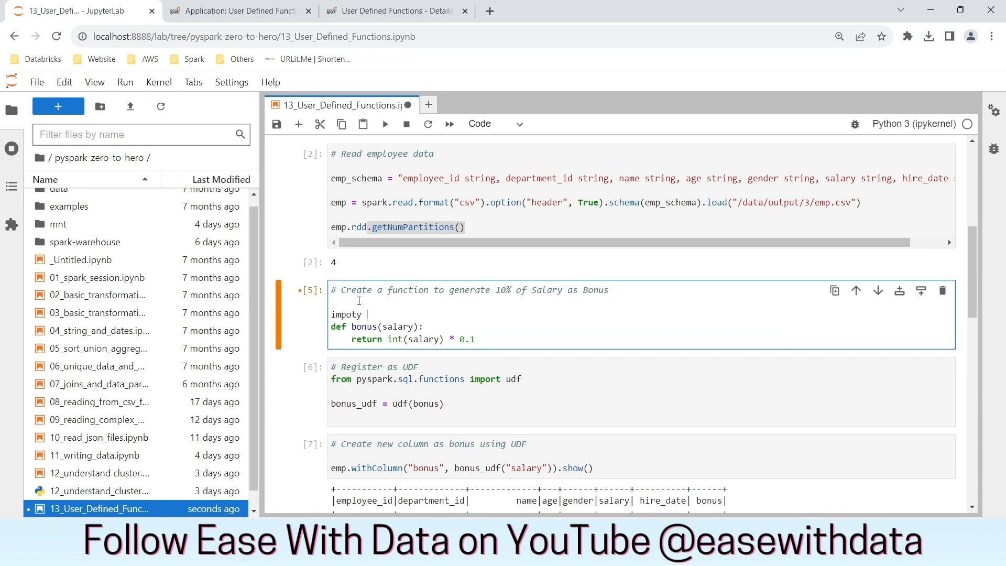
{"action": "type", "text": "import time"}
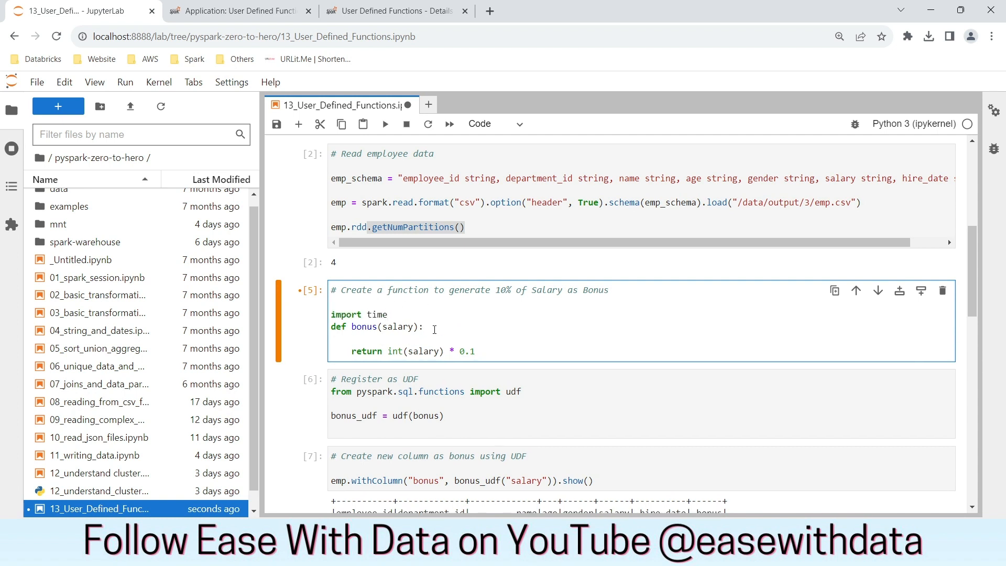
{"action": "type", "text": "time.slee"}
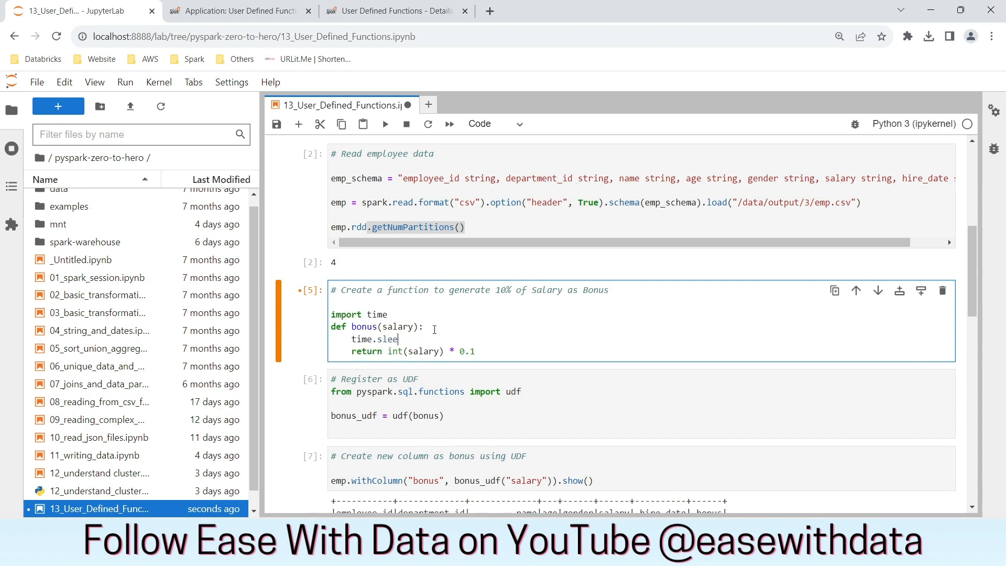
{"action": "type", "text": "p(10)"}
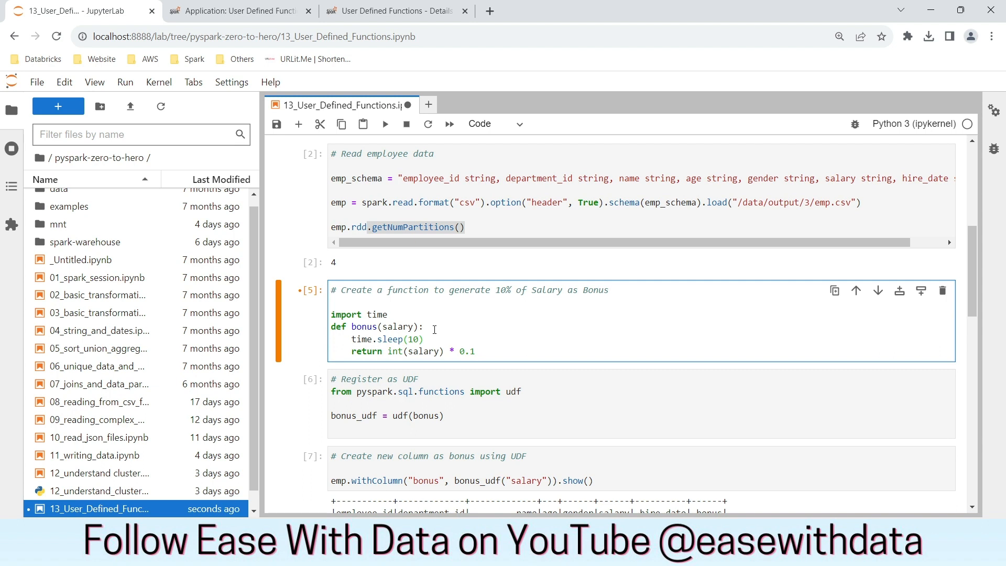
{"action": "left_click", "coordinate": [386, 123]}
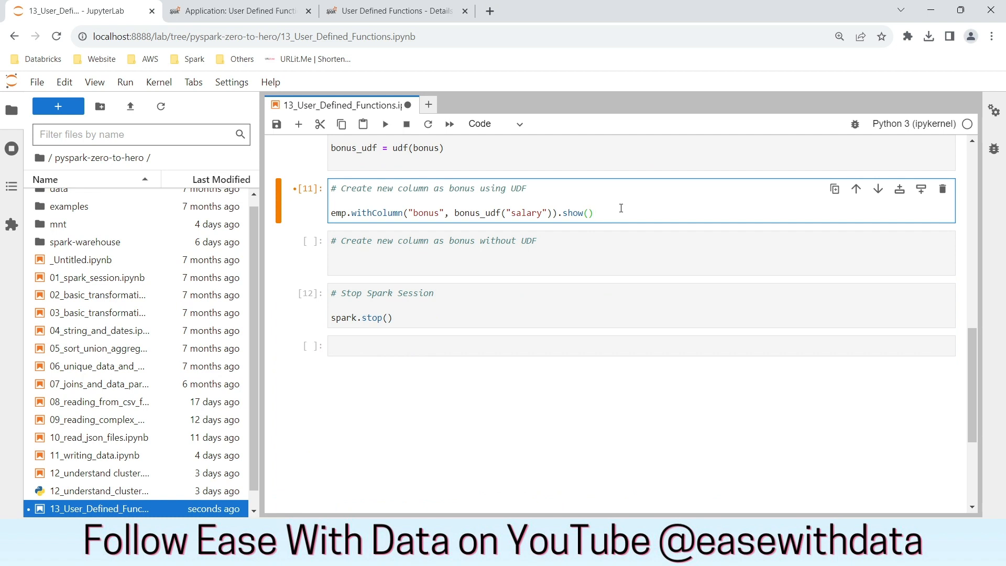
Re-run 'ps aux' in the worker container to list pyspark.daemon processes
{"action": "left_click", "coordinate": [592, 212]}
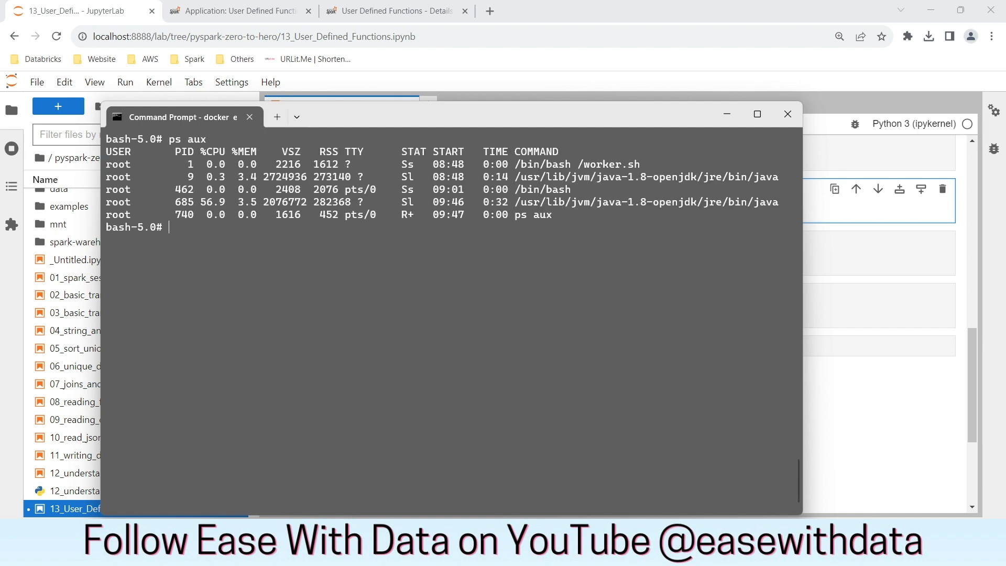
{"action": "mouse_move", "coordinate": [700, 219]}
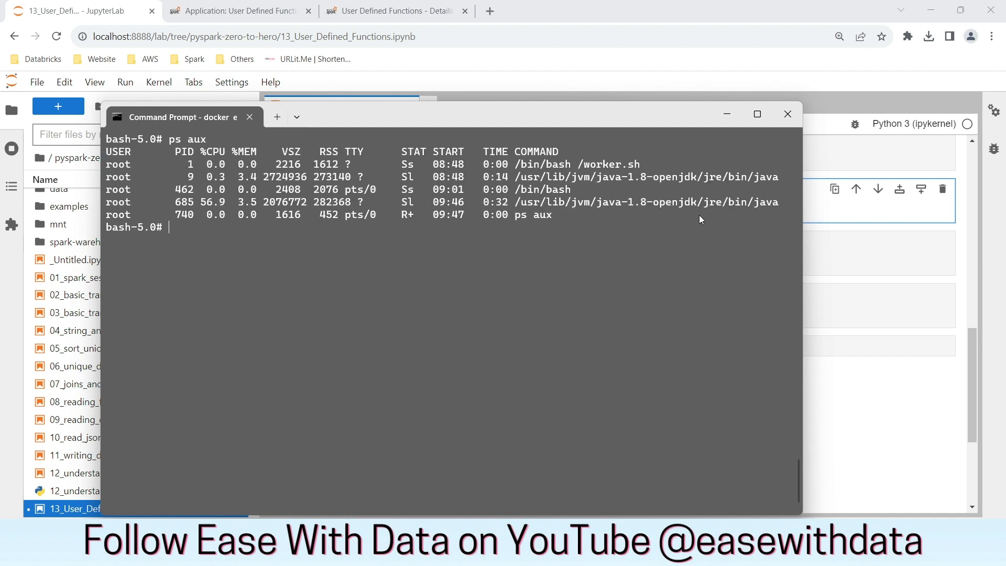
{"action": "mouse_move", "coordinate": [677, 180]}
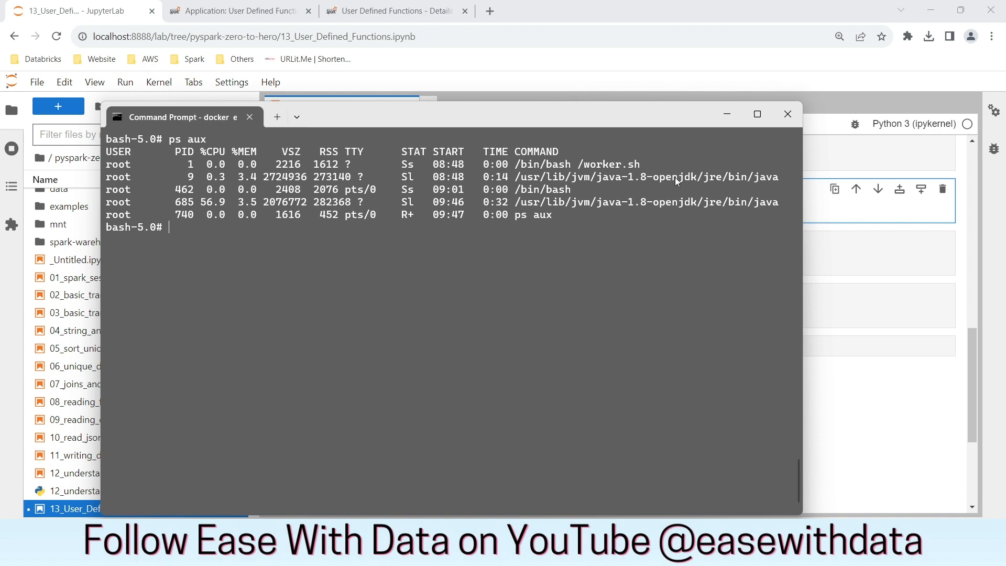
{"action": "left_click", "coordinate": [787, 114]}
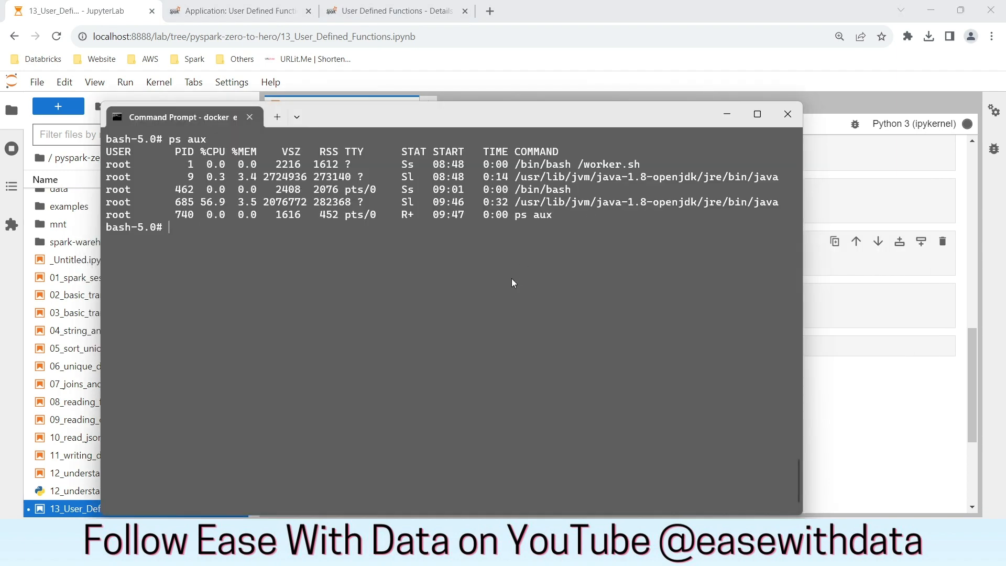
{"action": "key", "text": "Return"}
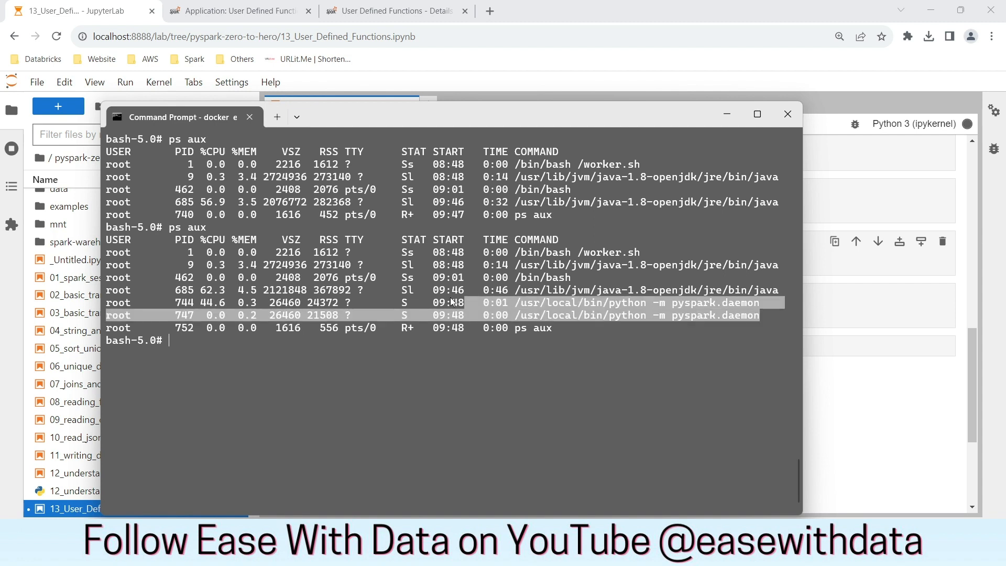
{"action": "mouse_move", "coordinate": [684, 331]}
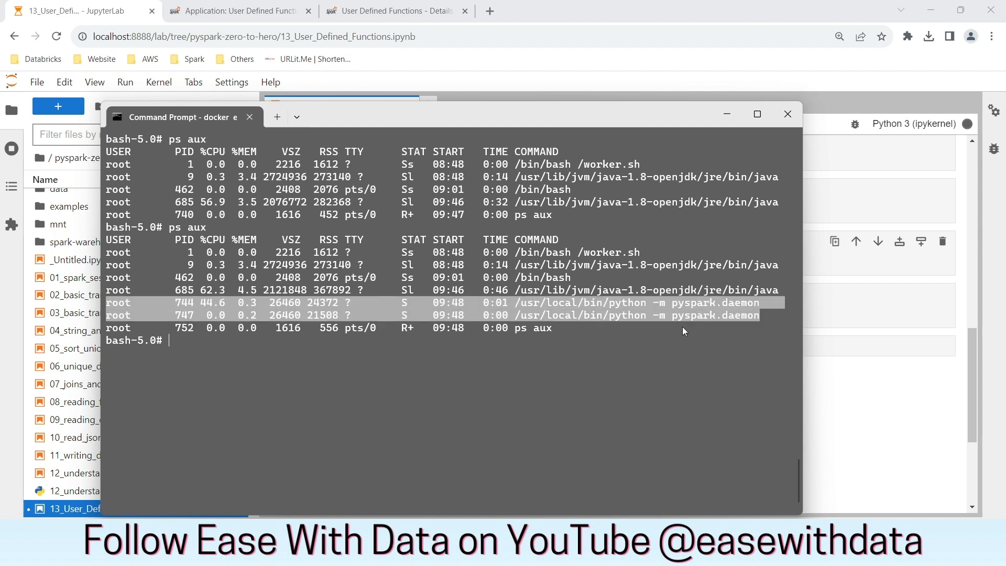
{"action": "mouse_move", "coordinate": [647, 320]}
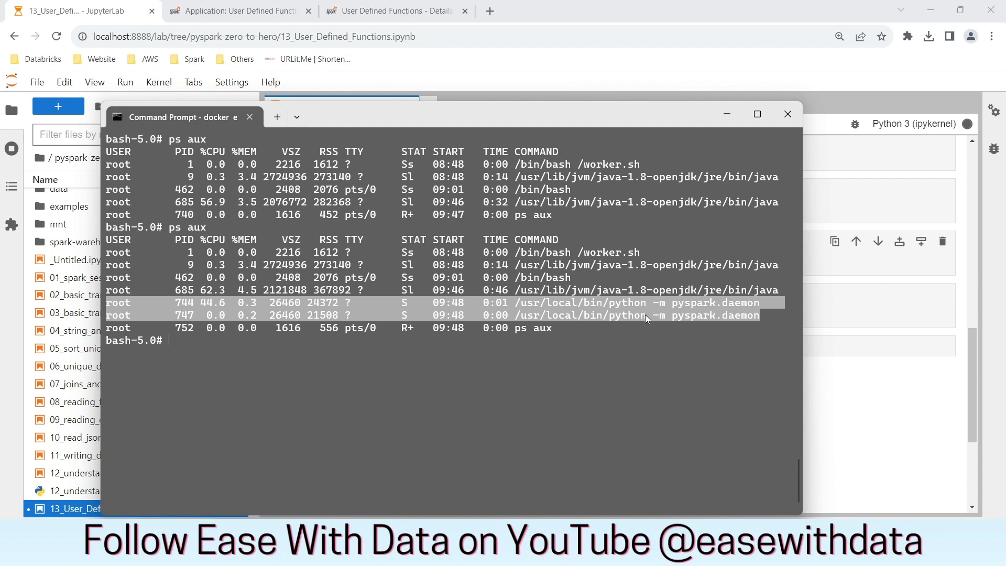
{"action": "mouse_move", "coordinate": [661, 317]}
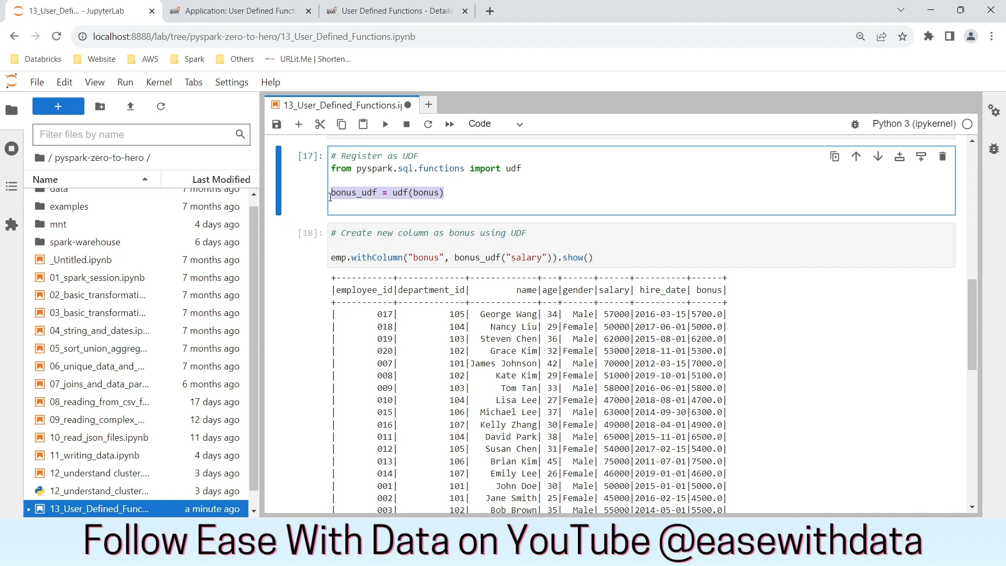
{"action": "mouse_move", "coordinate": [455, 194]}
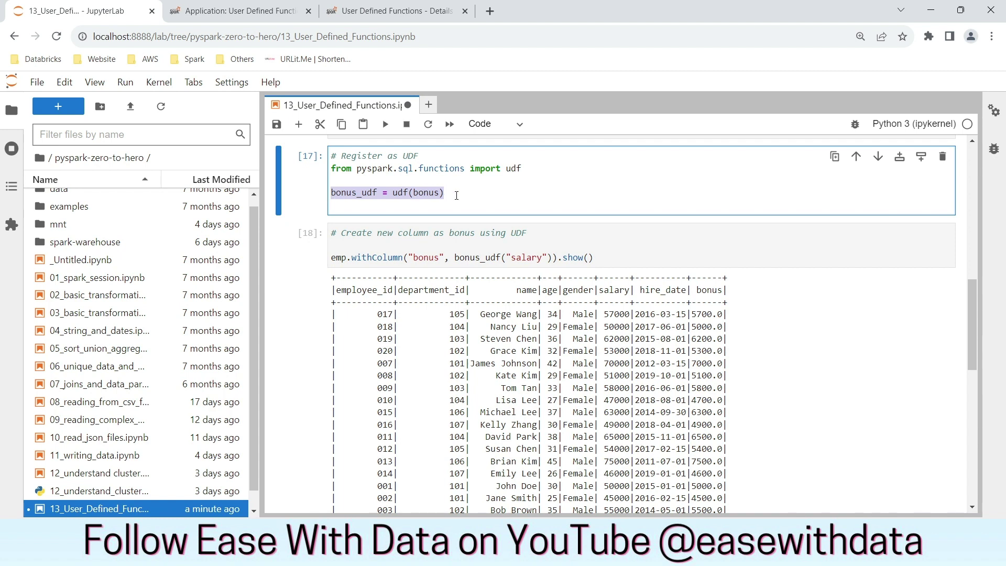
Register bonus as "bonus_sql_udf" via spark.udf.register with a "double" return type
{"action": "type", "text": "s"}
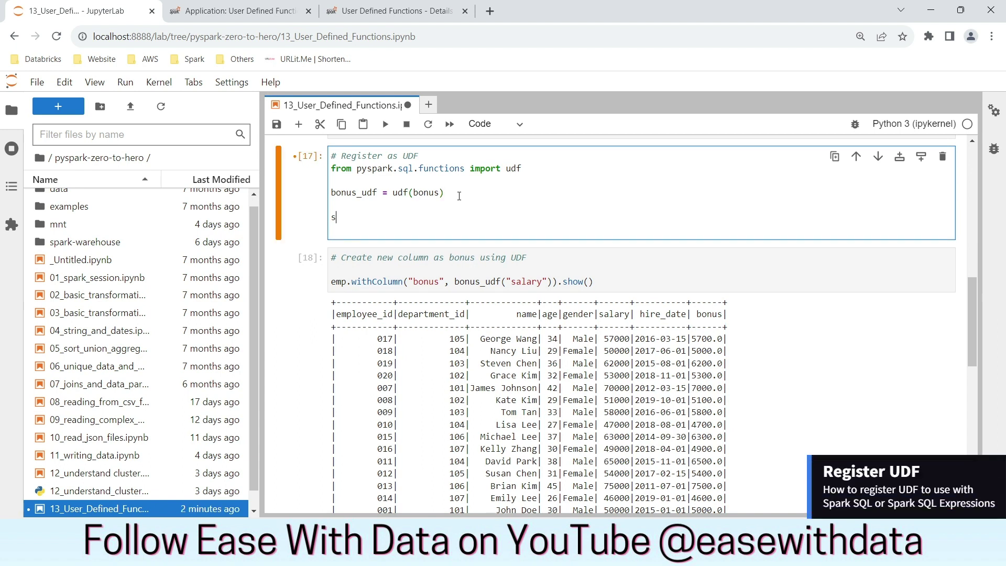
{"action": "type", "text": "park.udf."}
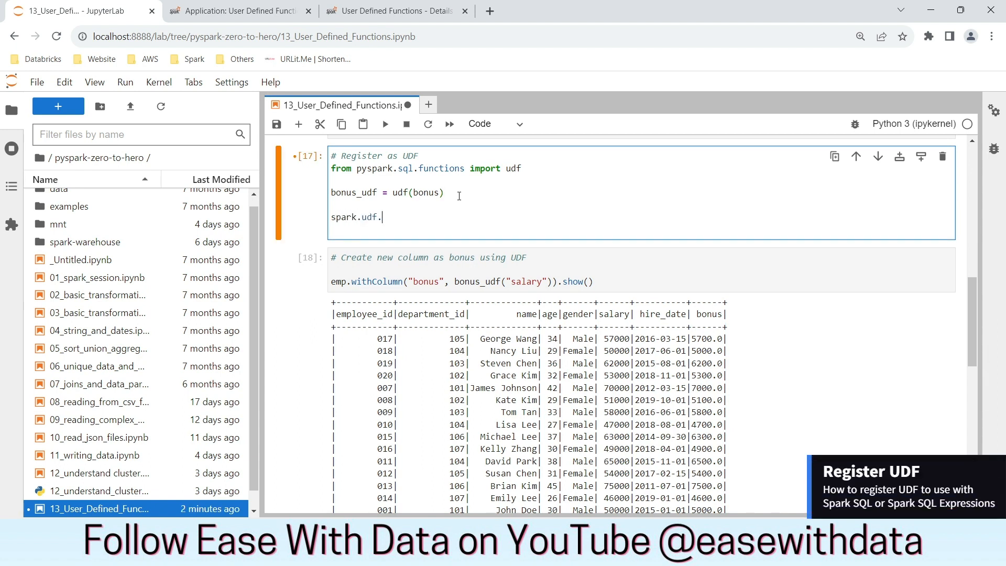
{"action": "type", "text": "register(\""}
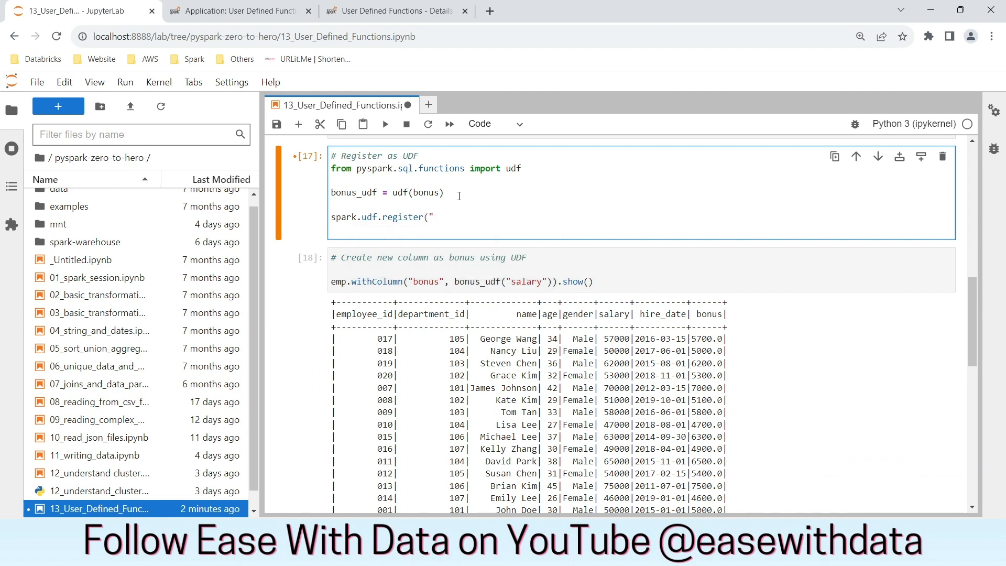
{"action": "type", "text": "bonus_sql_udf"}
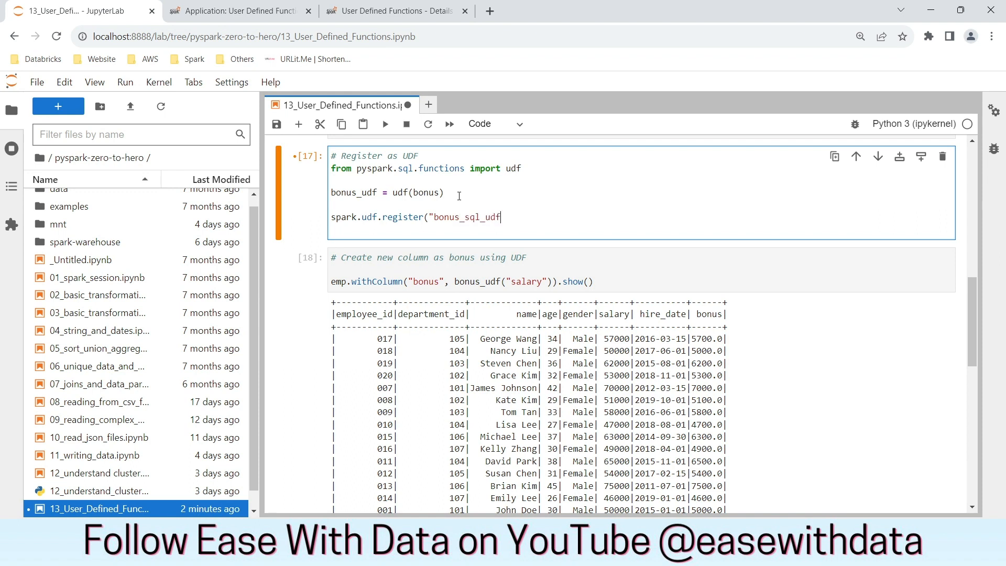
{"action": "type", "text": "\""}
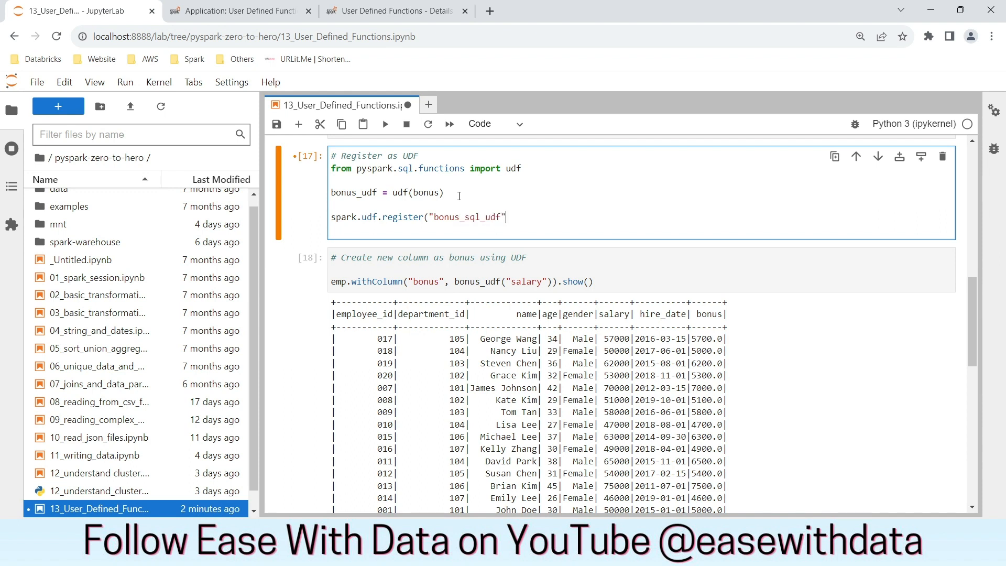
{"action": "type", "text": ", bonus"}
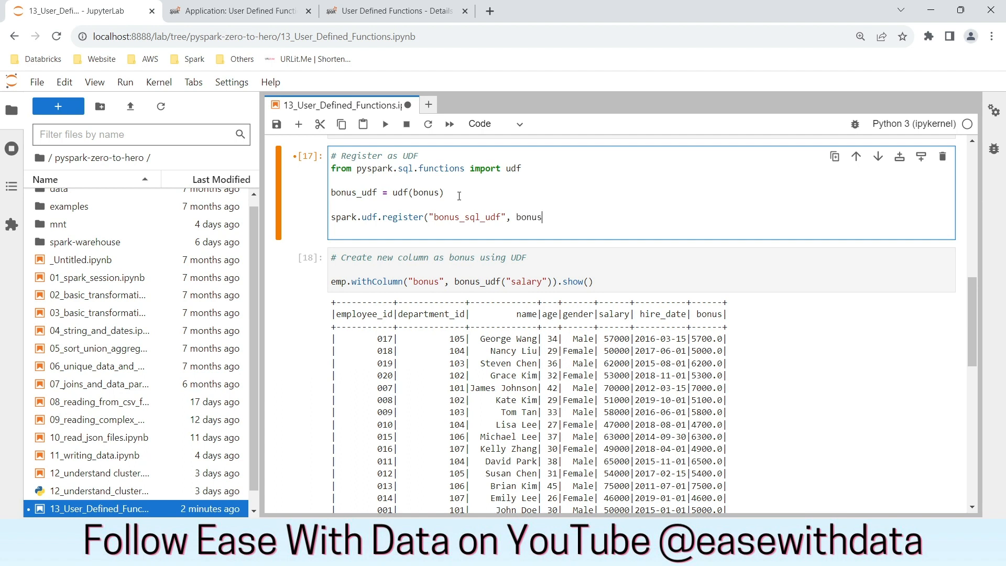
{"action": "scroll", "scroll_direction": "up", "scroll_amount": 3}
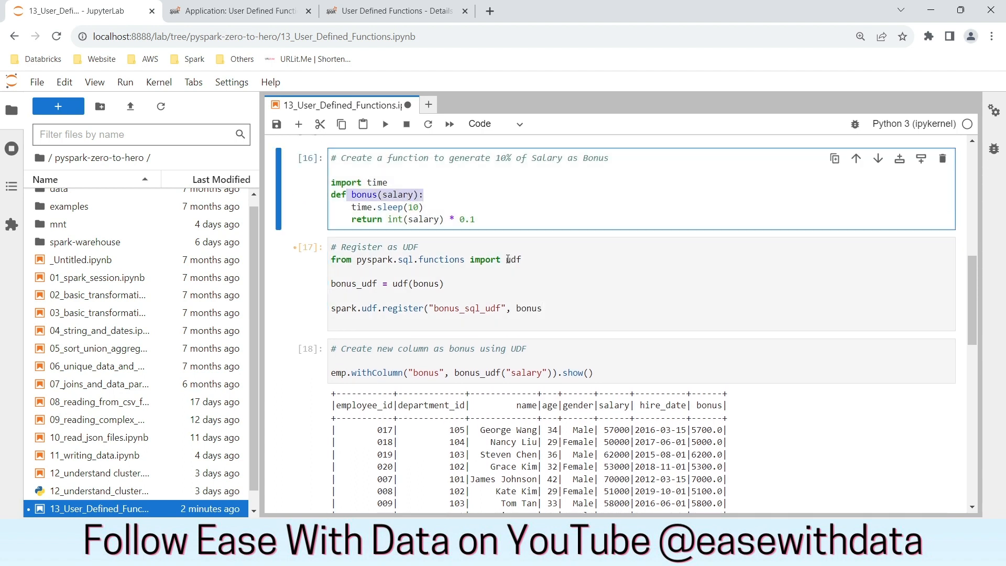
{"action": "type", "text": ","}
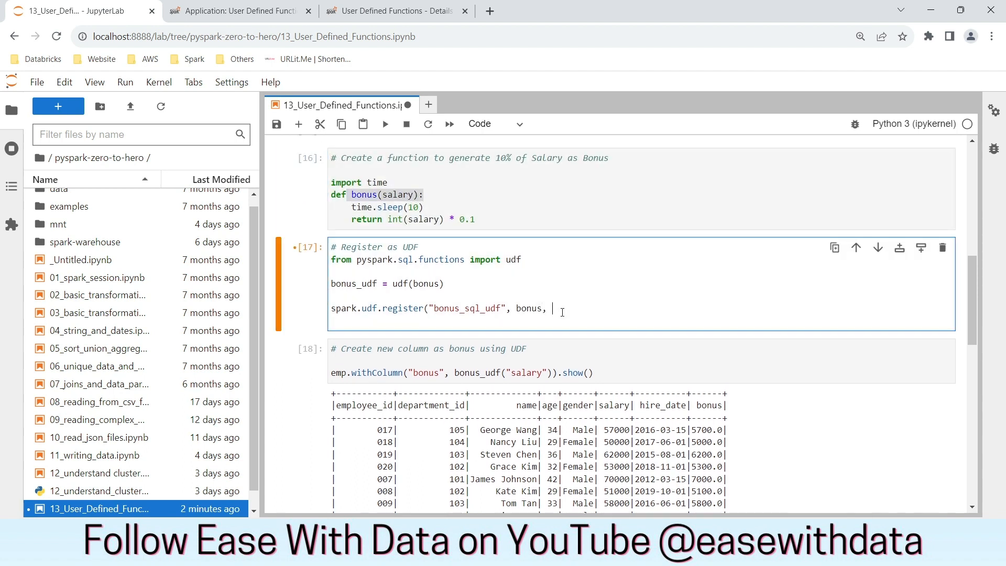
{"action": "type", "text": "\"d"}
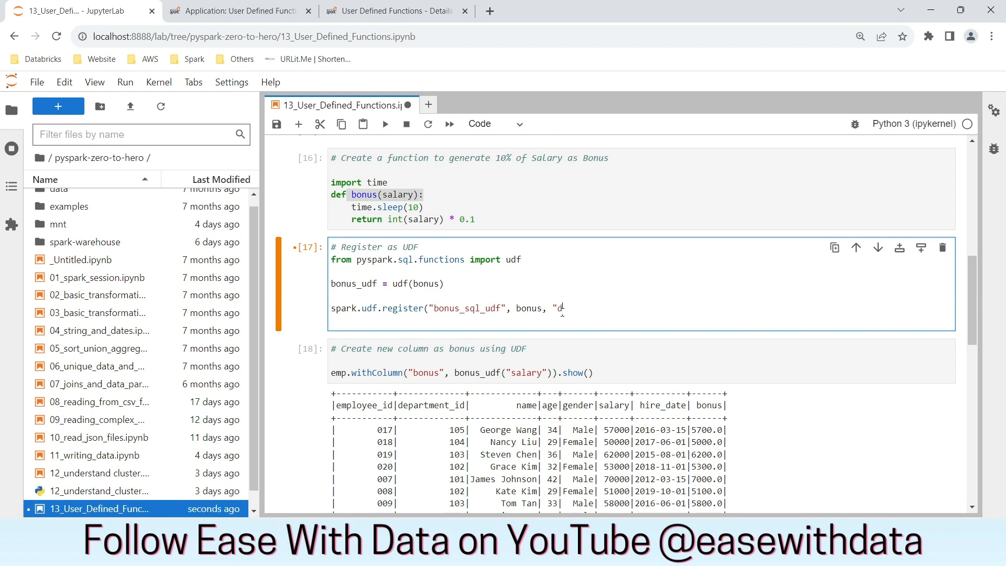
{"action": "type", "text": "ouble\")"}
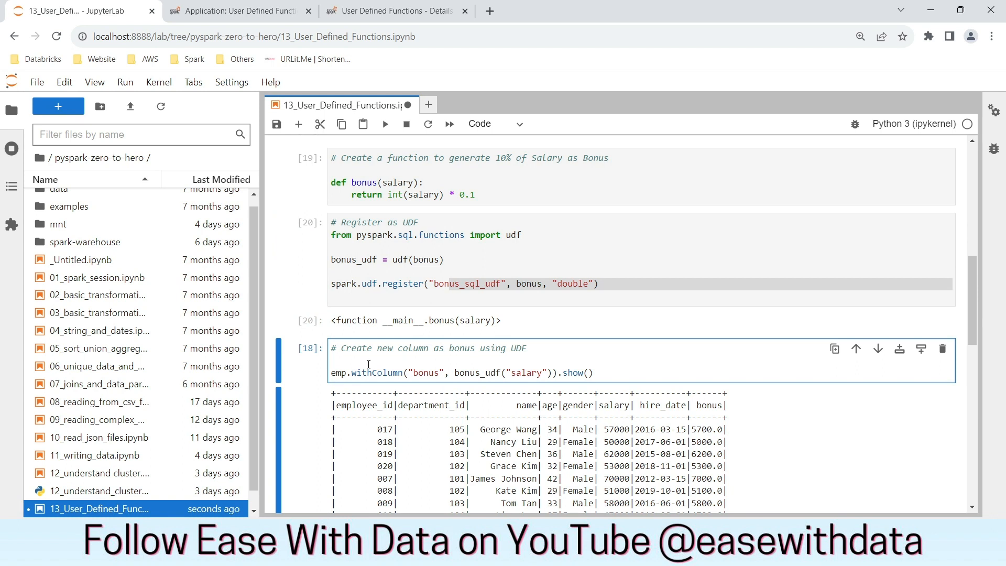
Add 'from pyspark.sql.functions import expr' to the bonus-column cell
{"action": "type", "text": "from pyspark"}
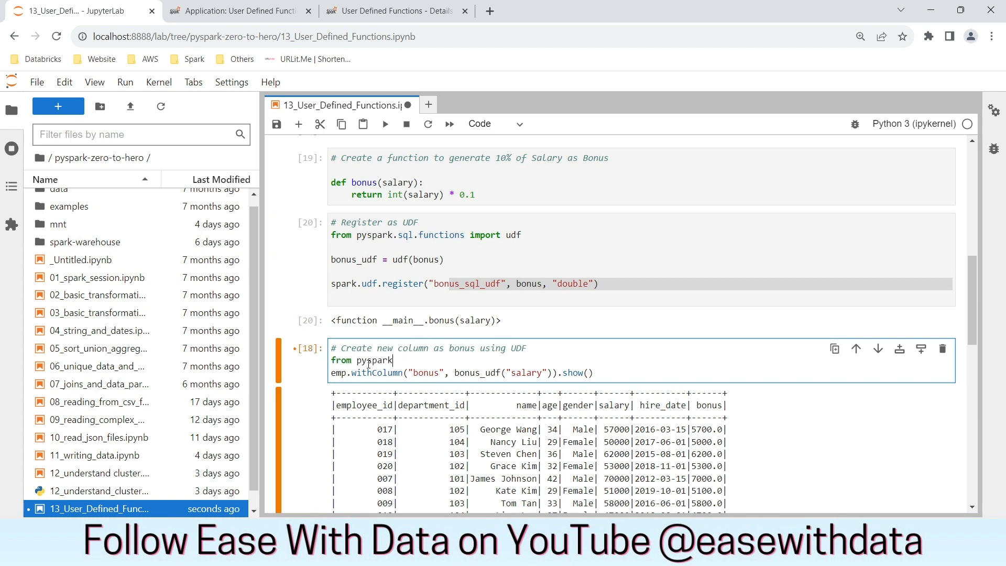
{"action": "type", "text": ".sql.function import expr"}
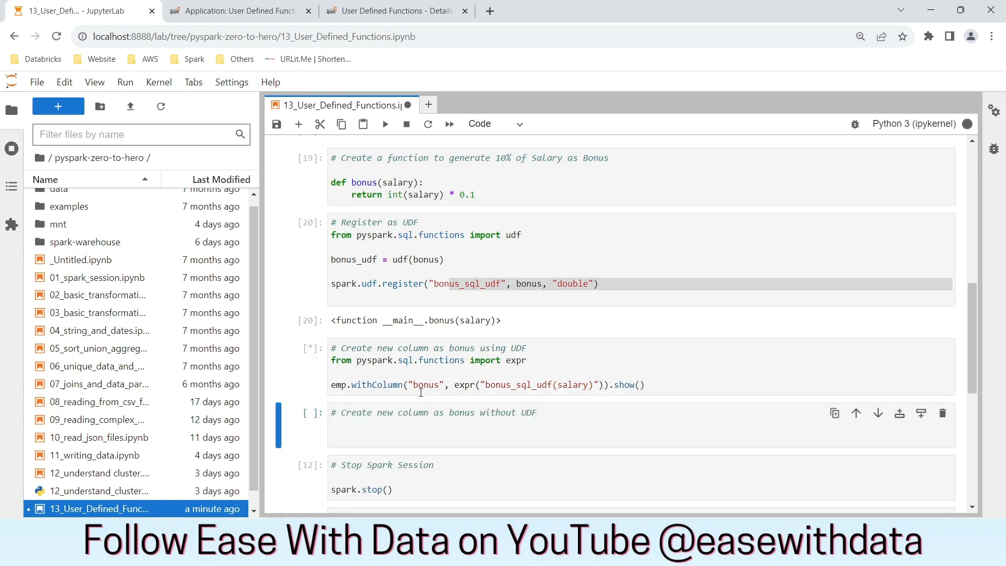
Scroll through the bonus_sql_udf output table showing 10% salary bonuses
{"action": "left_click", "coordinate": [385, 124]}
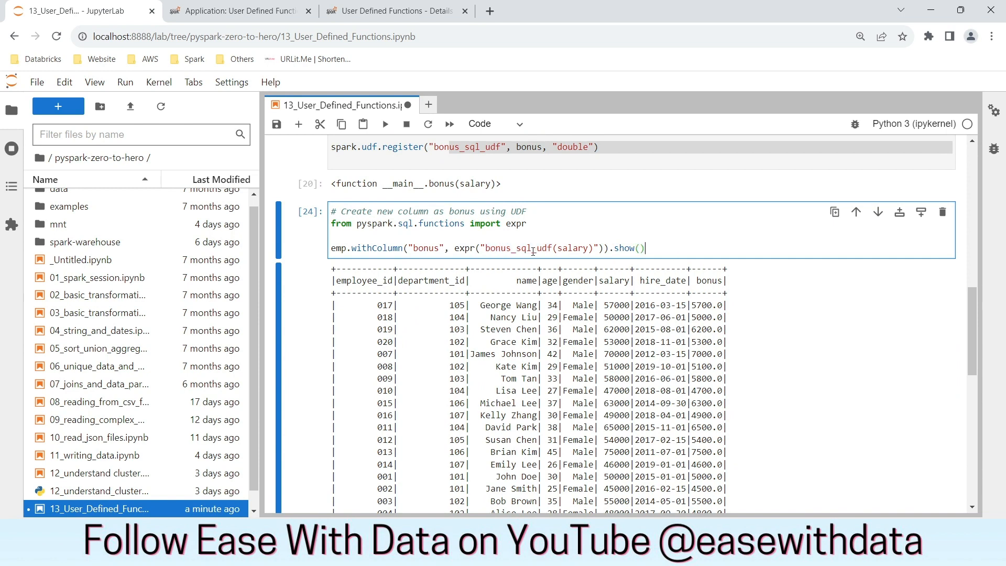
{"action": "scroll", "scroll_direction": "down", "scroll_amount": 3}
{"action": "type", "text": "# Create new column as bonus without UDF"}
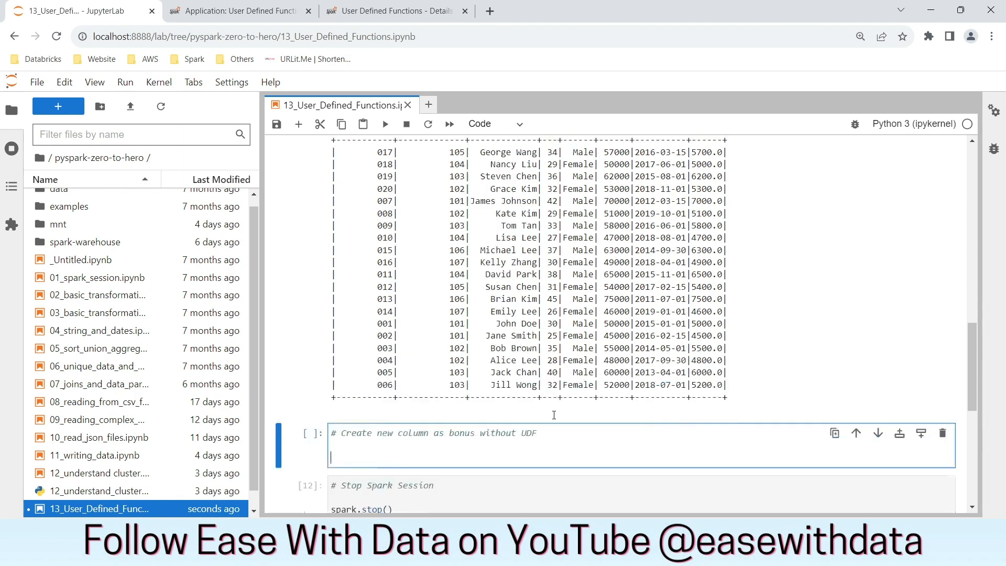
Write emp.withColumn("bonus", expr("salary * 0.1")).show() in the 'without UDF' cell
{"action": "scroll", "scroll_direction": "up", "scroll_amount": 3}
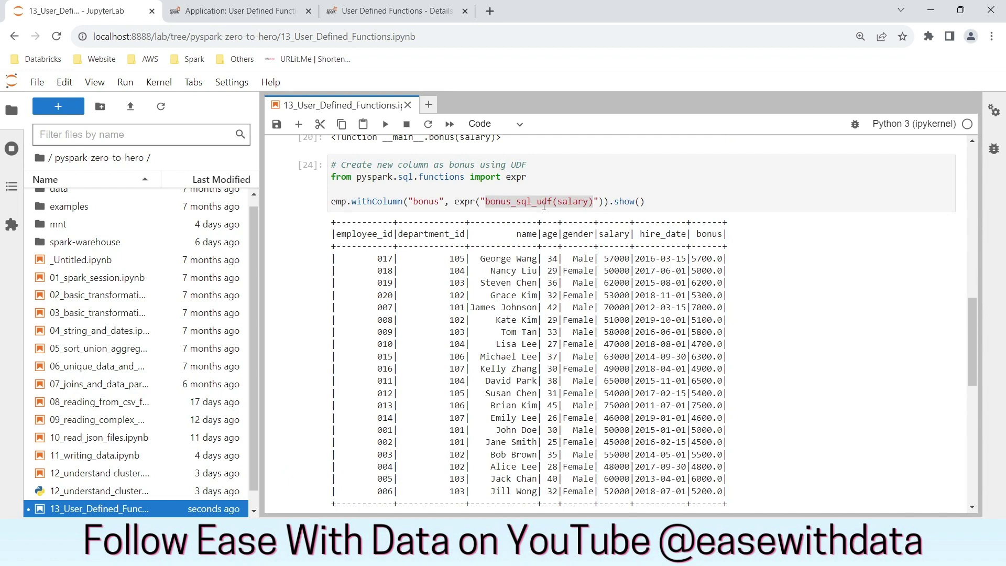
{"action": "scroll", "scroll_direction": "down", "scroll_amount": 3}
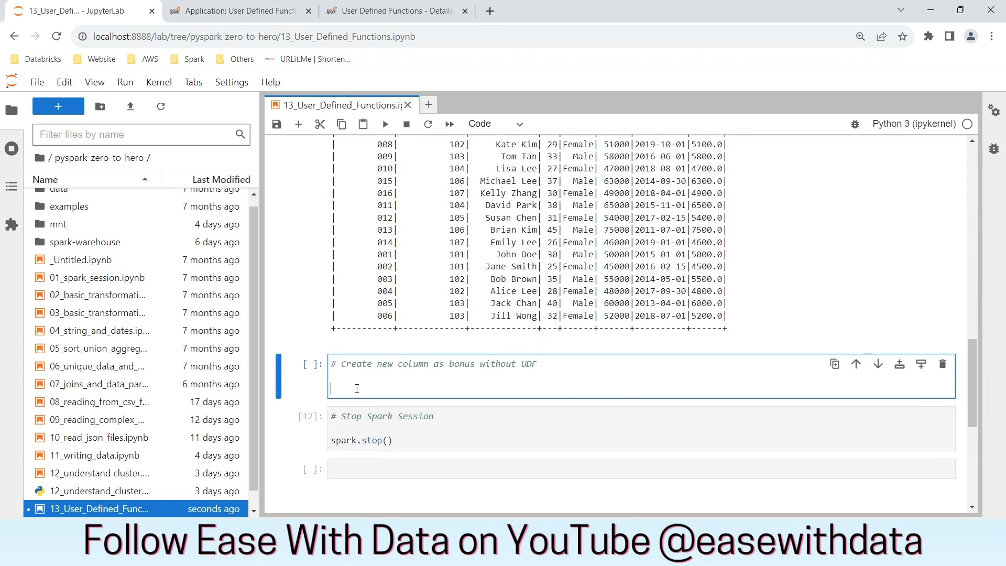
{"action": "type", "text": "emp"}
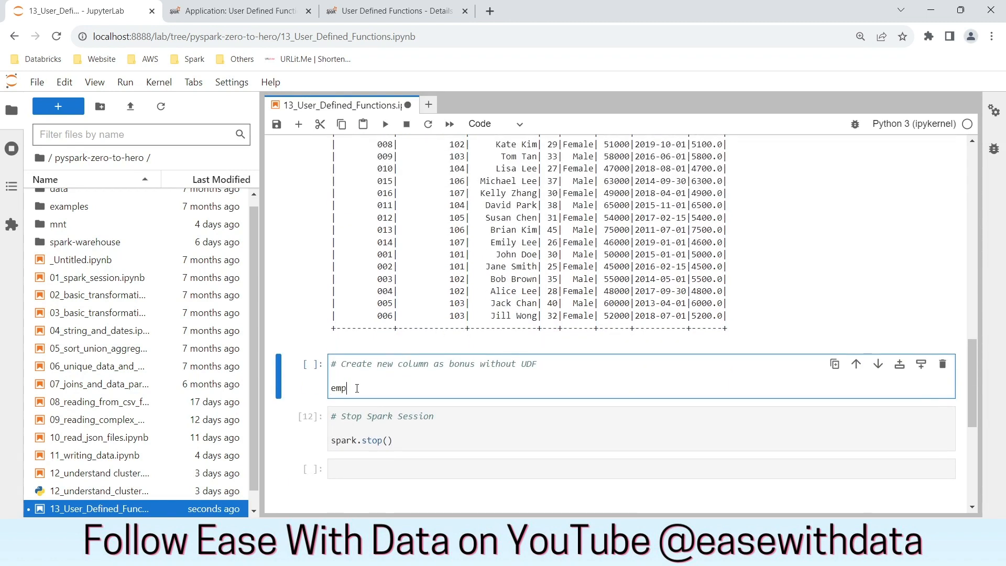
{"action": "type", "text": ".withColumn"}
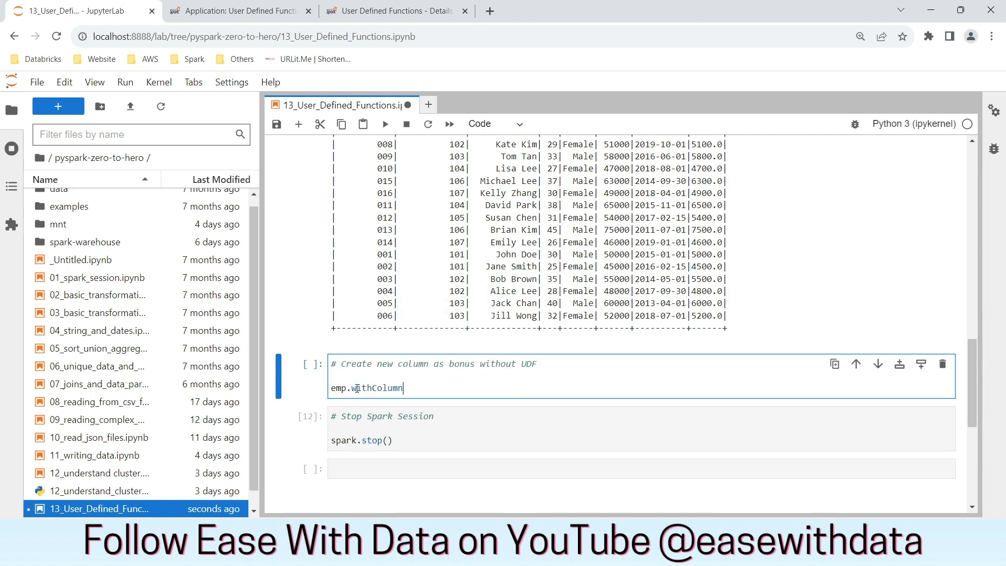
{"action": "type", "text": "(\"bonus"}
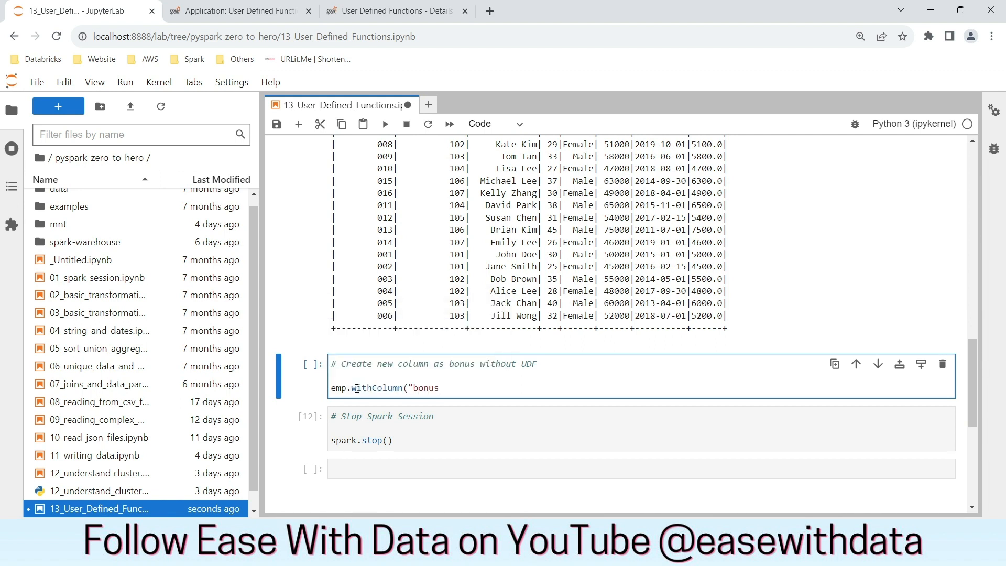
{"action": "type", "text": "\", ex"}
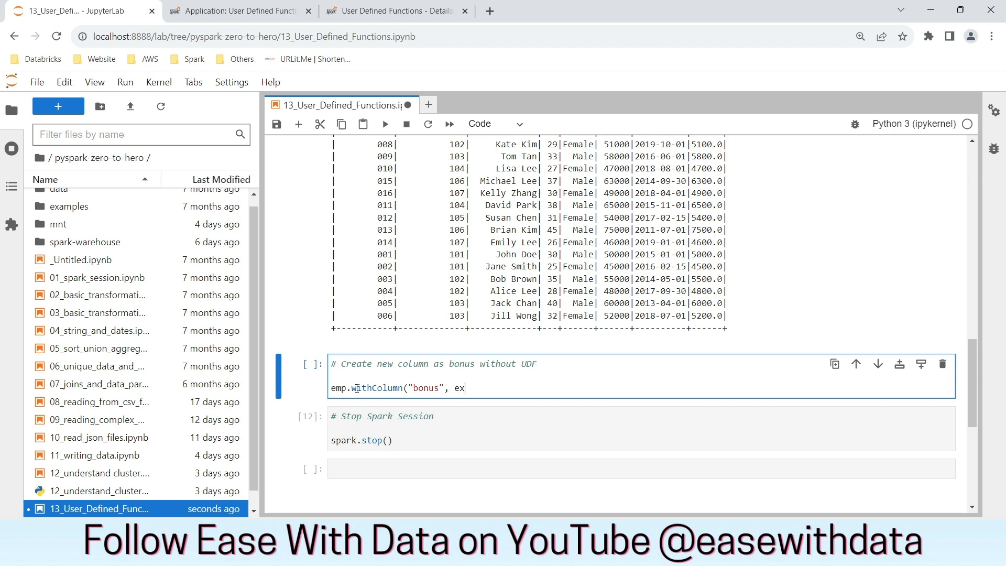
{"action": "type", "text": "pr(\"sa"}
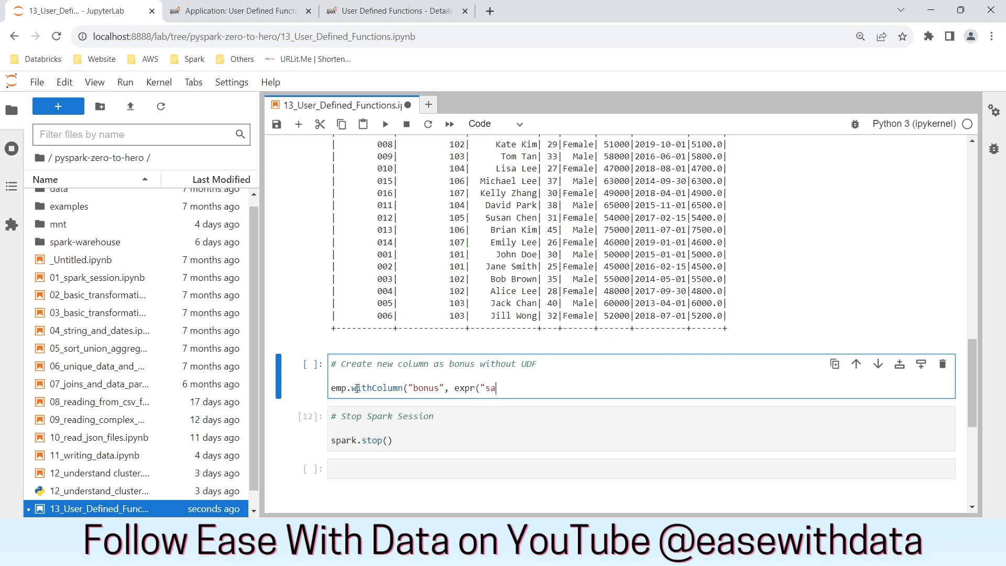
{"action": "type", "text": "lary *"}
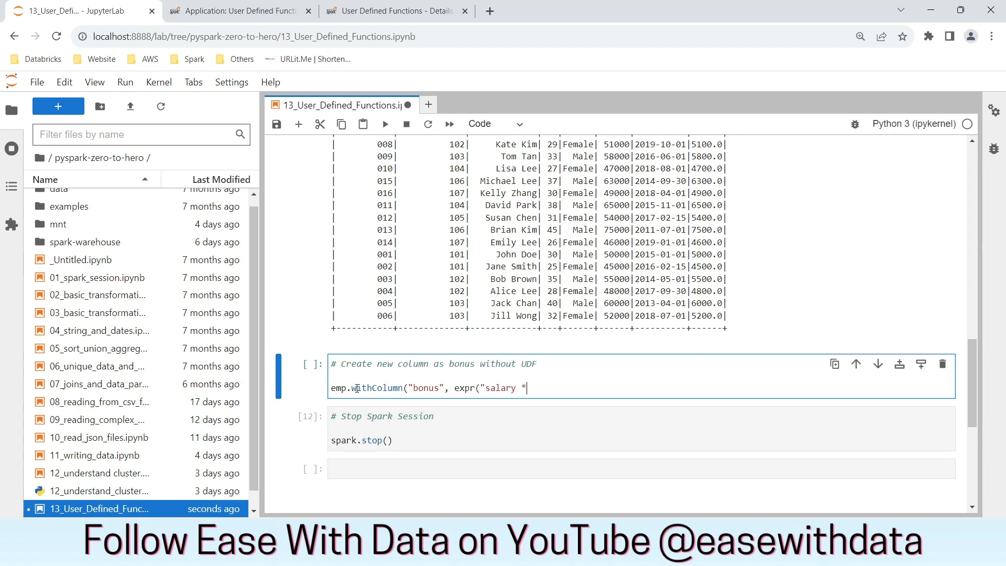
{"action": "type", "text": "0.1"}
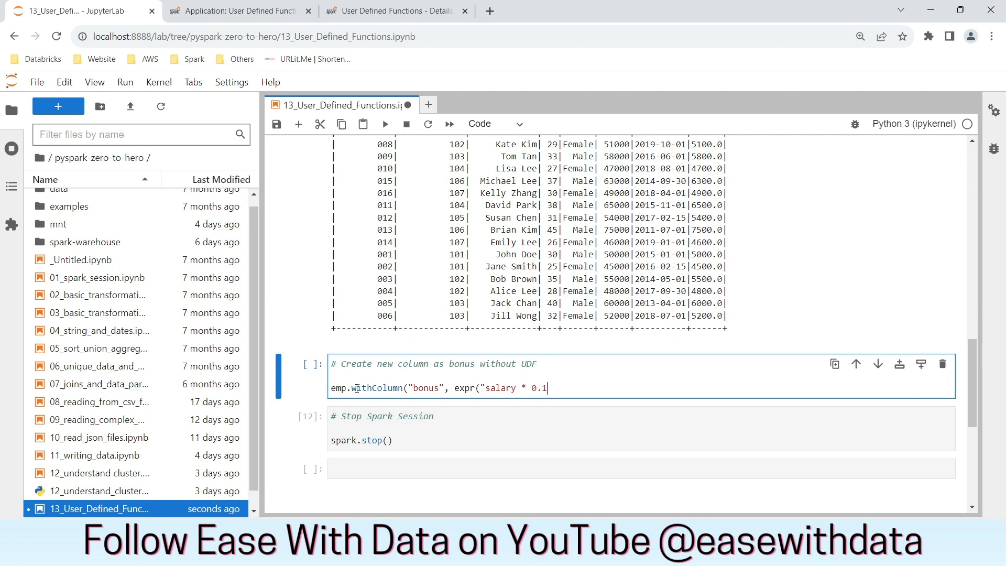
{"action": "type", "text": "))"}
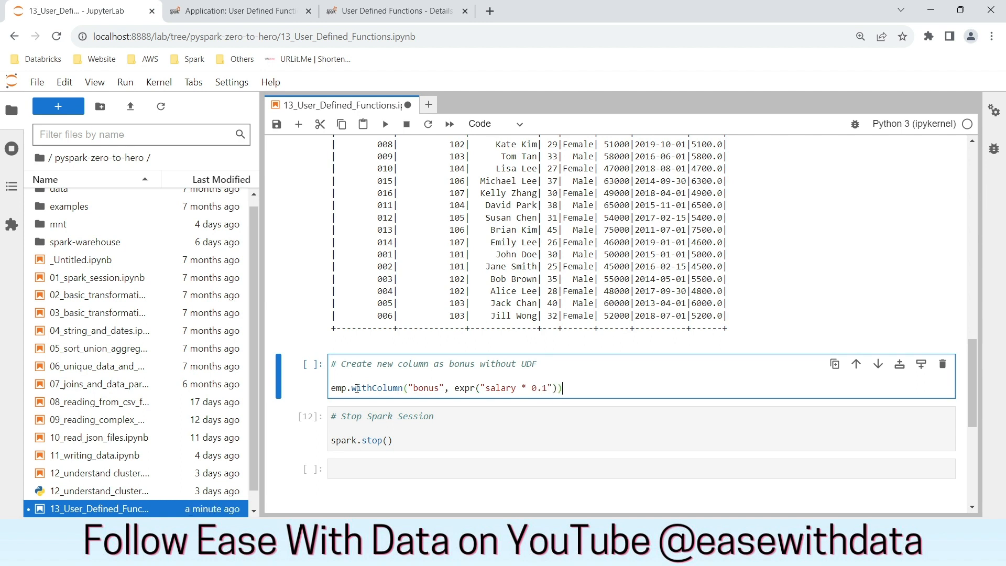
{"action": "type", "text": ".show()"}
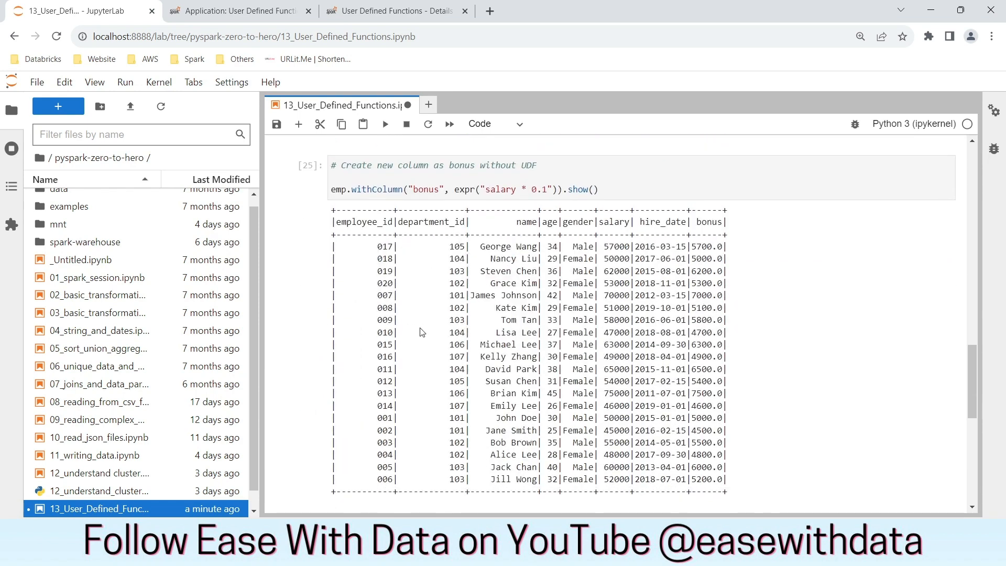
{"action": "mouse_move", "coordinate": [475, 233]}
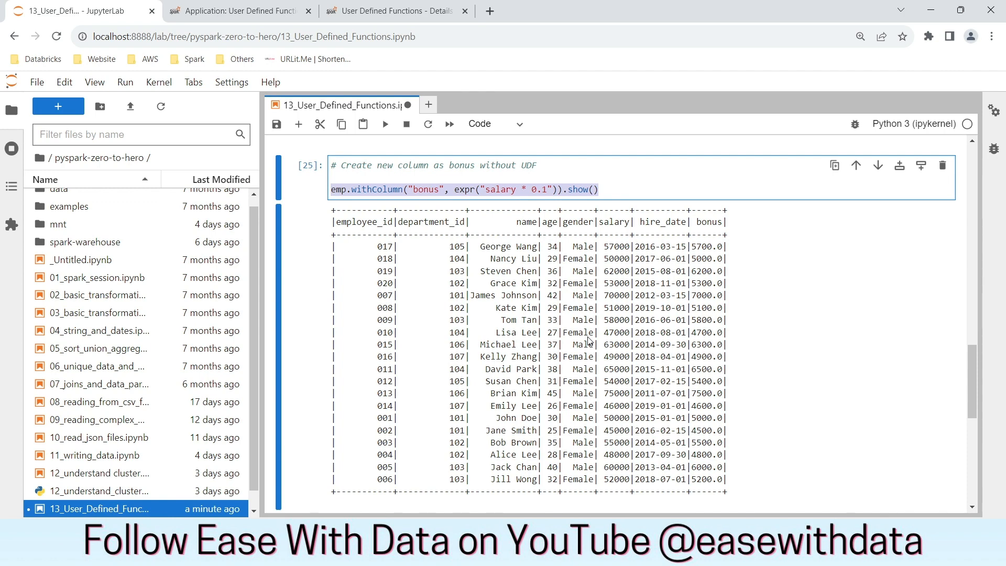
{"action": "scroll", "scroll_direction": "up", "scroll_amount": 3}
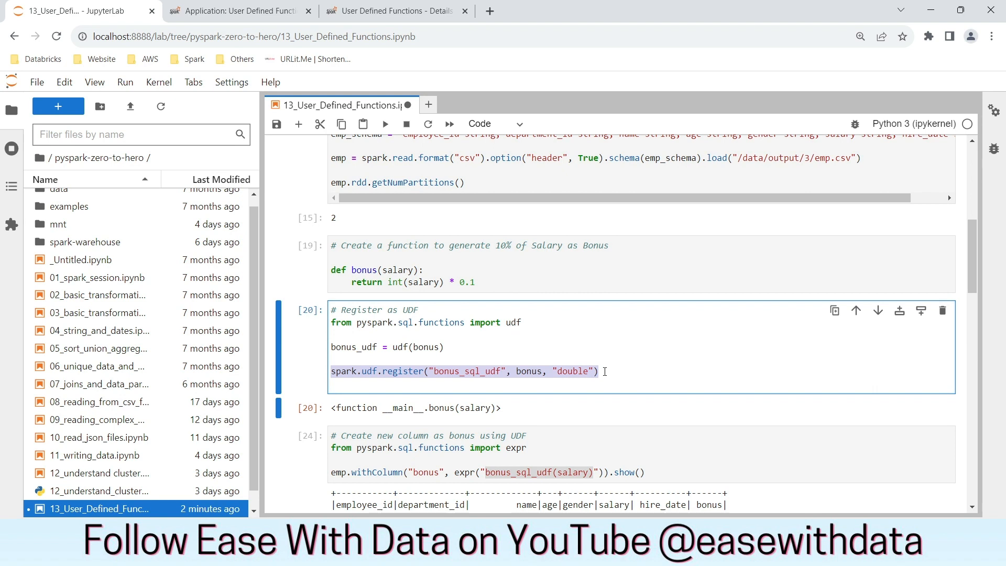
{"action": "mouse_move", "coordinate": [469, 371]}
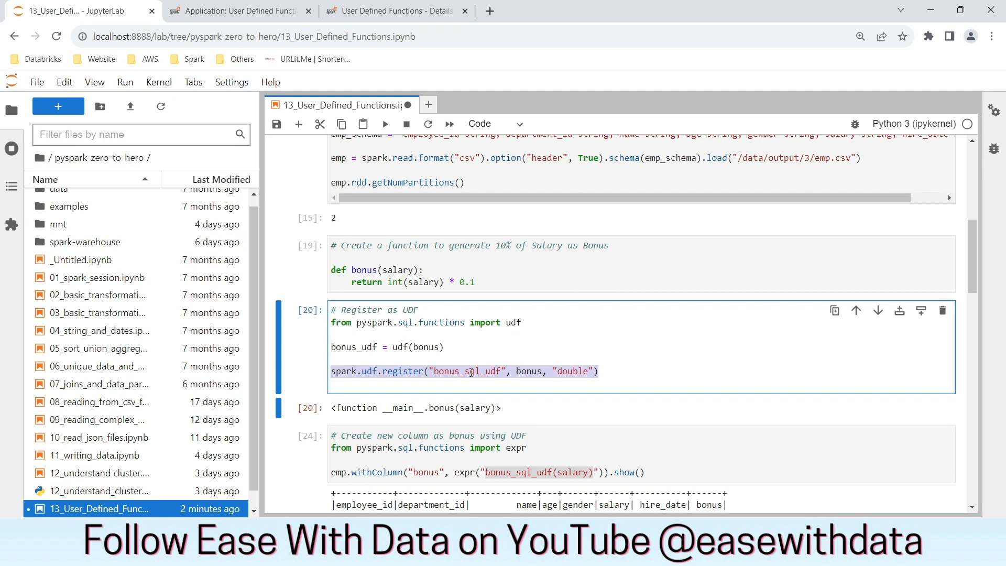
{"action": "scroll", "scroll_direction": "down", "scroll_amount": 3}
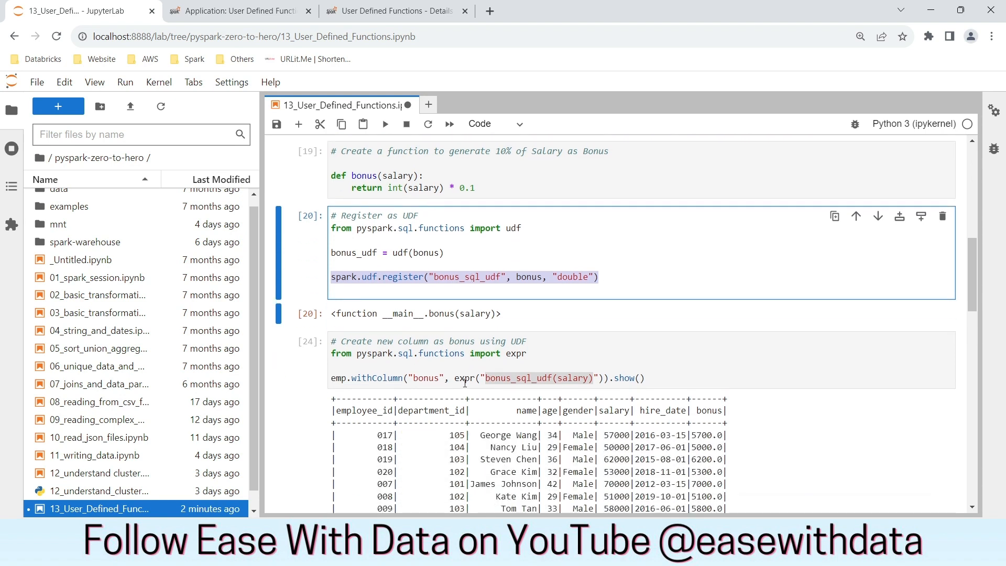
{"action": "left_click", "coordinate": [649, 377]}
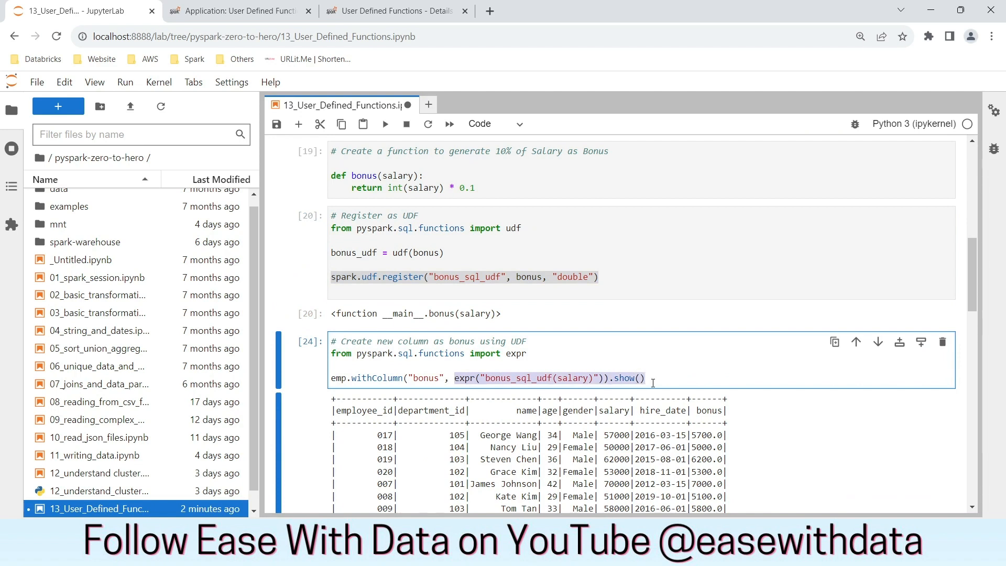